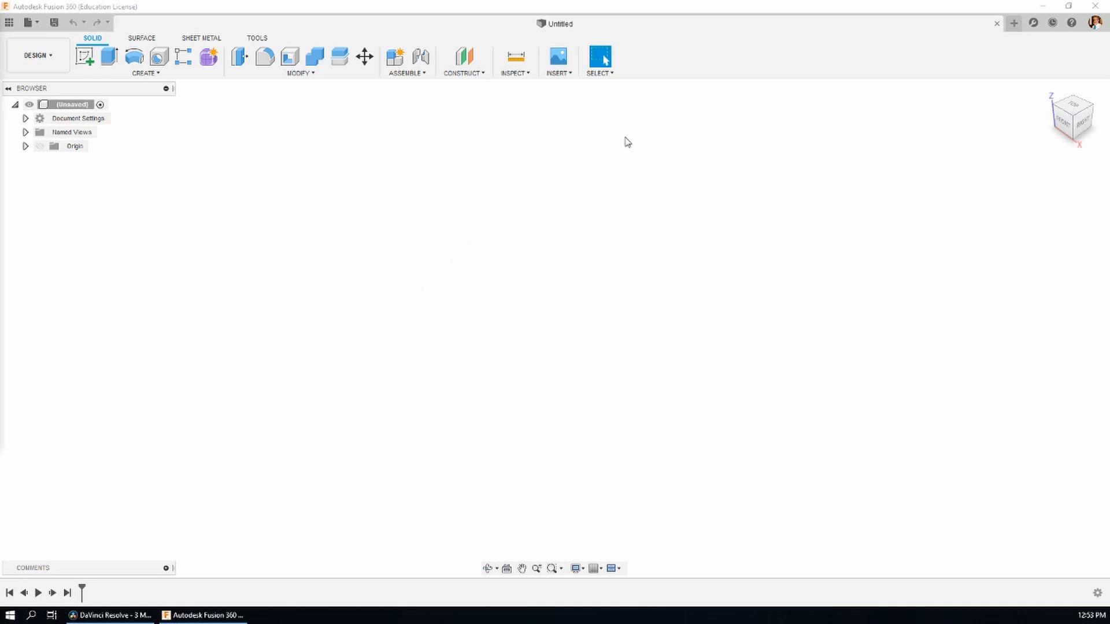
mouse_move(726, 193)
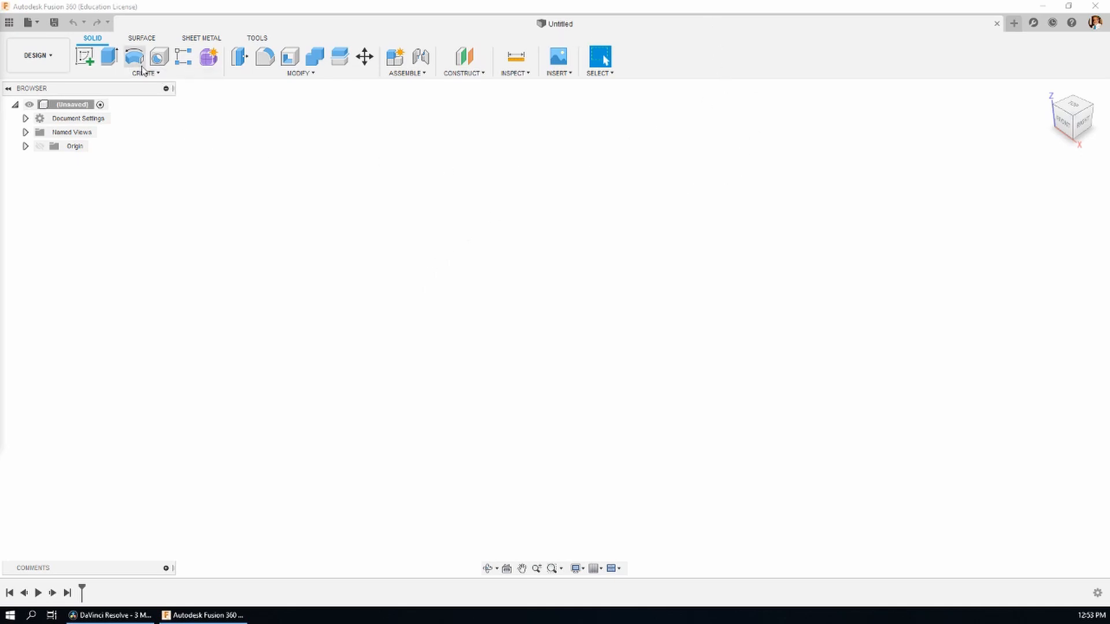
Save the empty design as 'Mutilated Block' in My First Project.
left_click(146, 73)
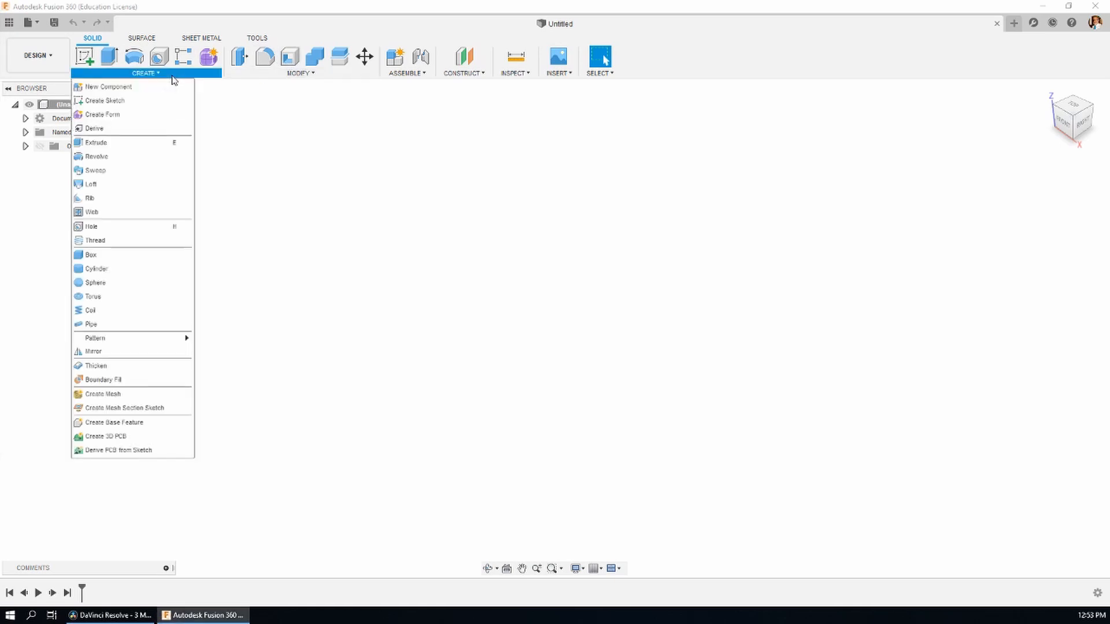
left_click(406, 61)
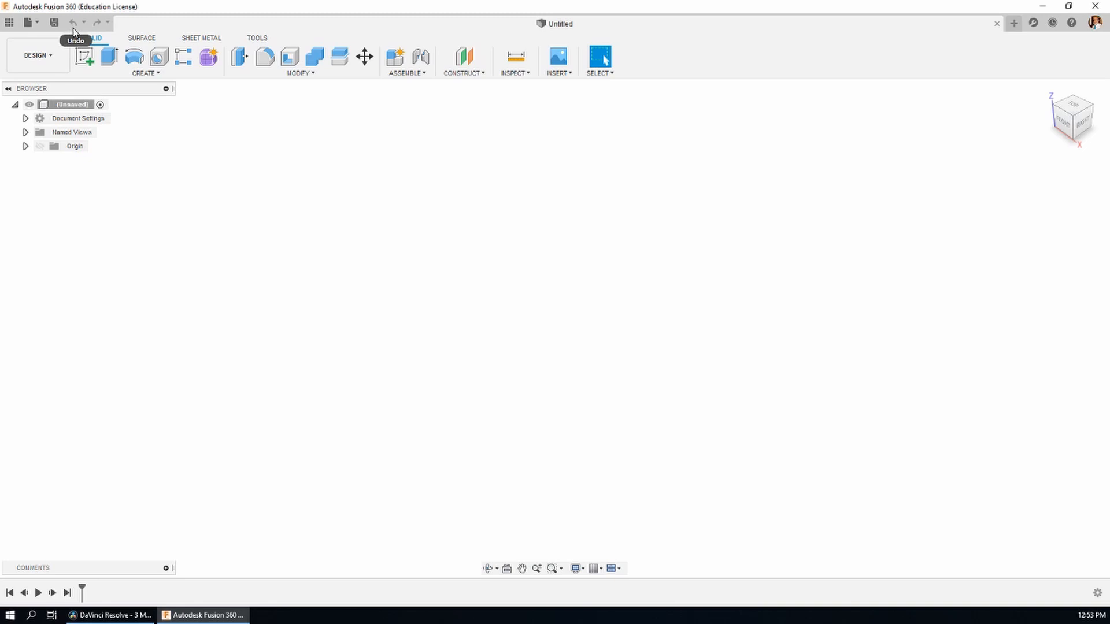
left_click(54, 22)
type("Mutilated Blo")
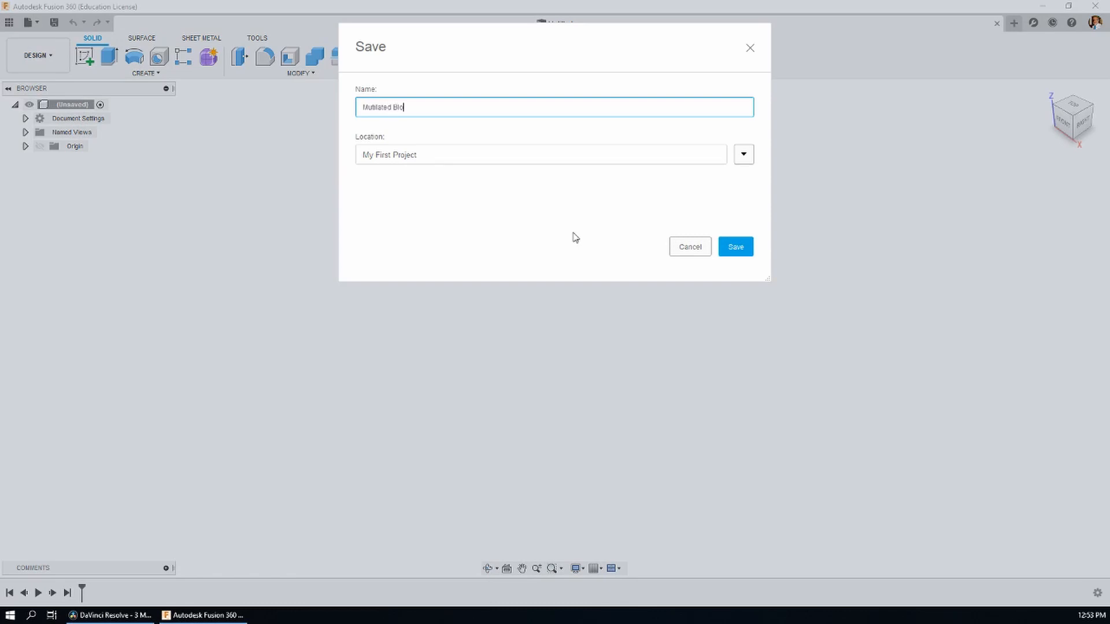
left_click(736, 246)
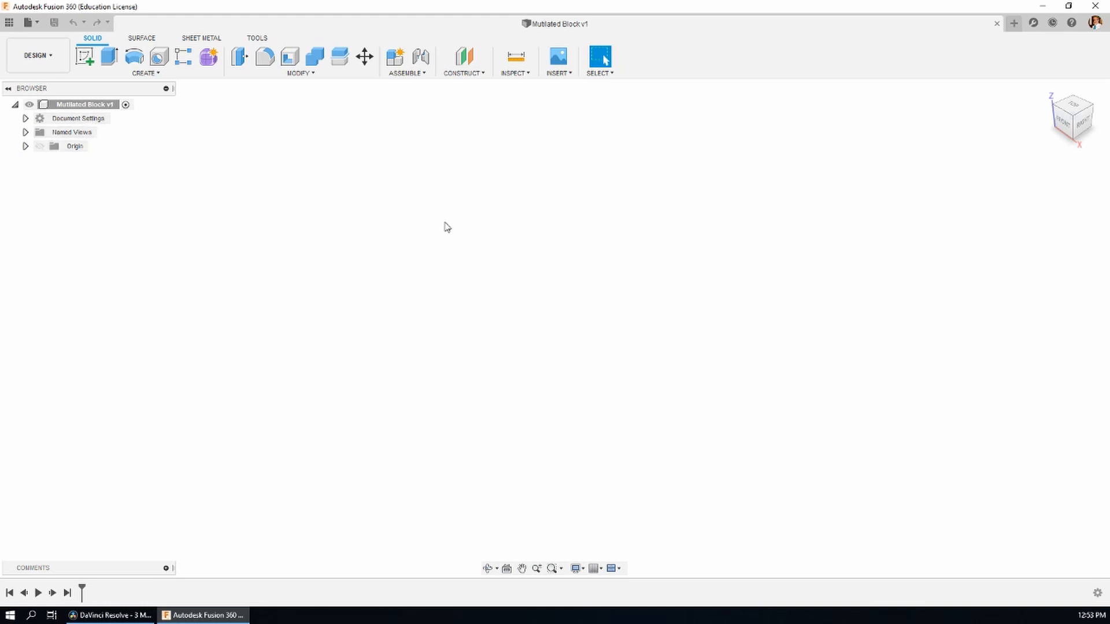
mouse_move(358, 589)
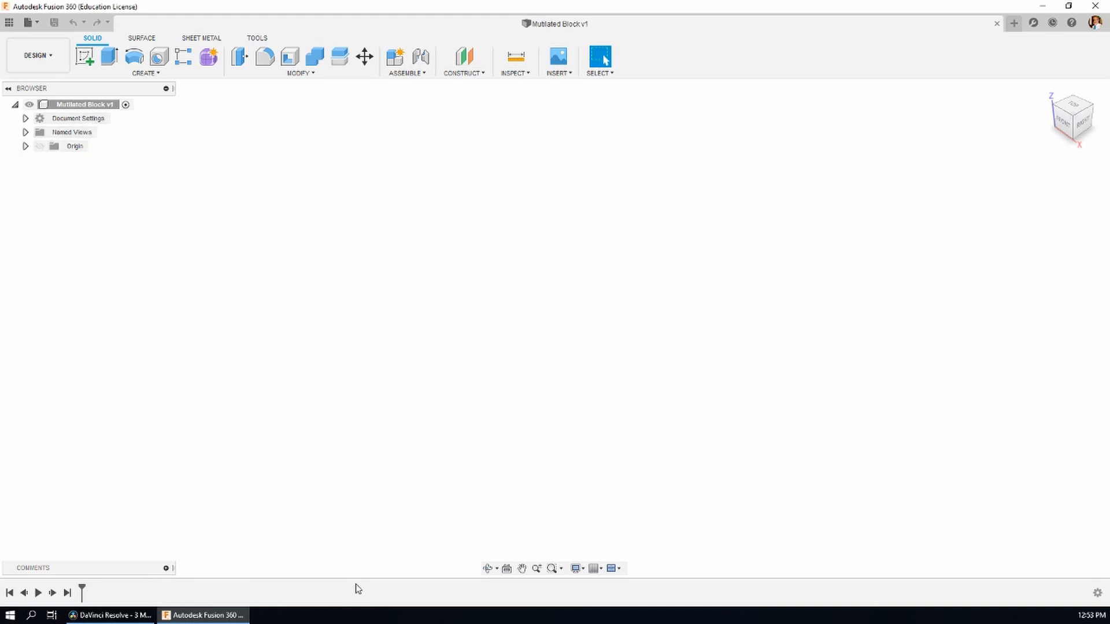
mouse_move(165, 597)
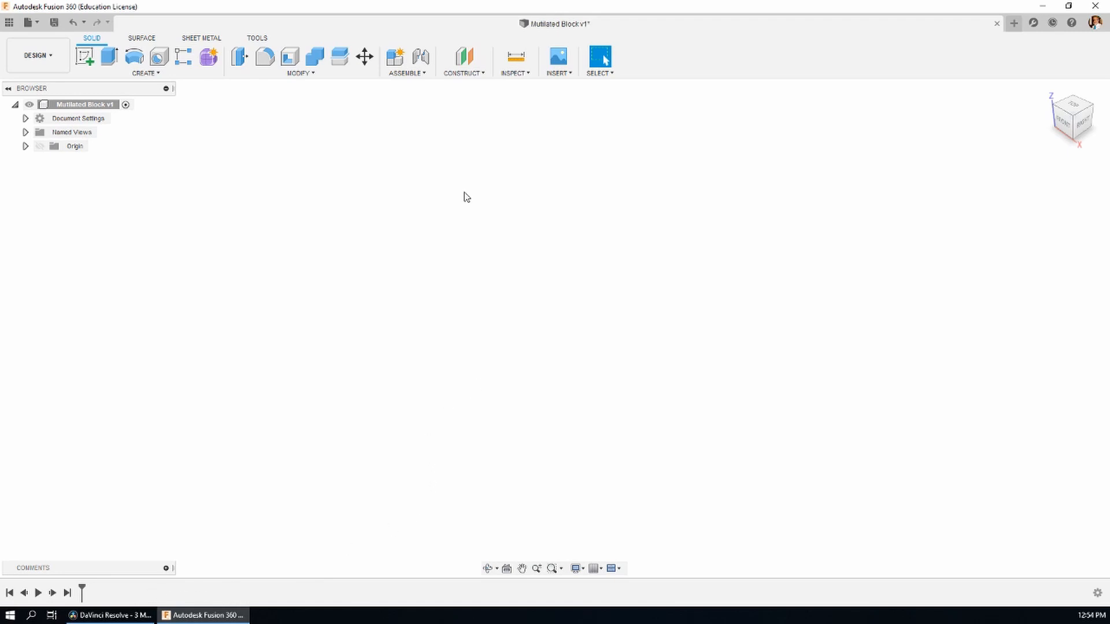
mouse_move(68, 175)
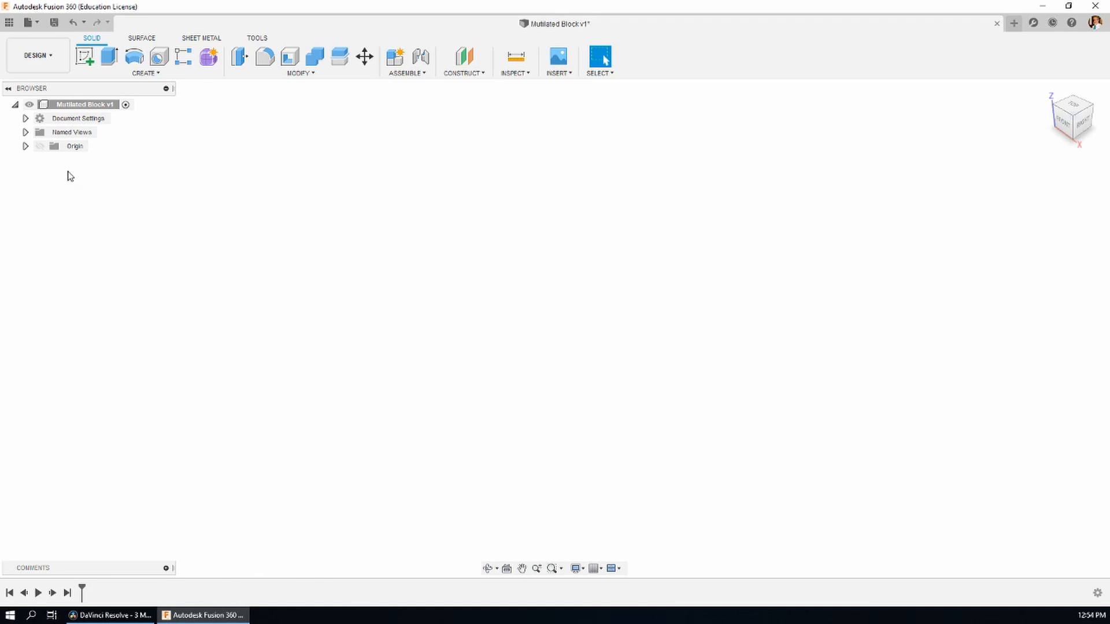
Show the origin and start a front-plane sketch with the rectangle tool for a 40 × 30 rectangle.
left_click(40, 146)
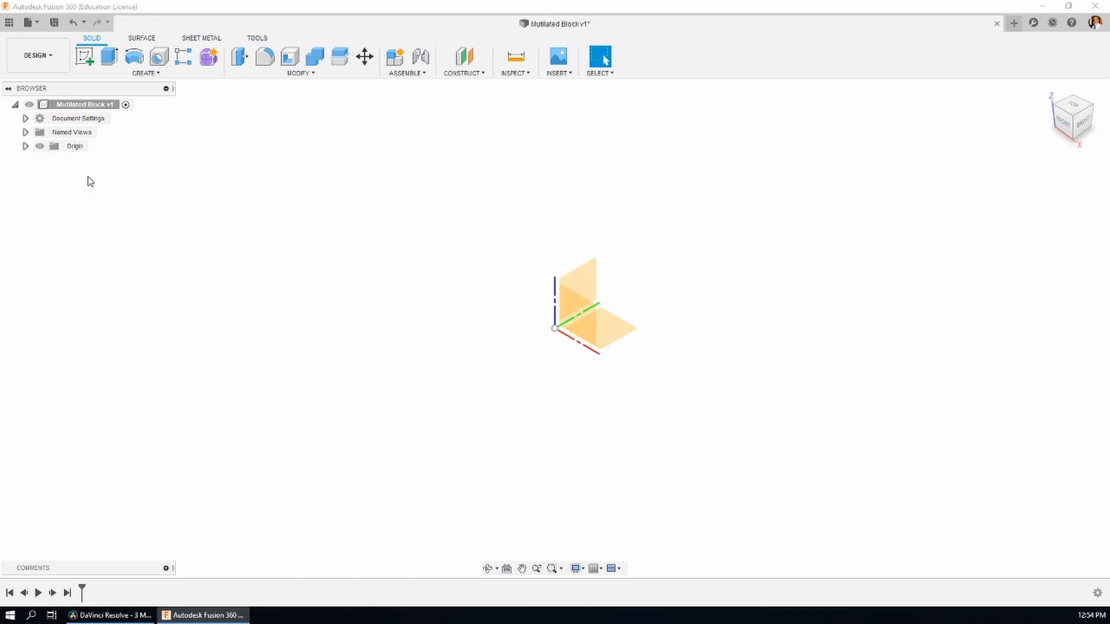
mouse_move(84, 56)
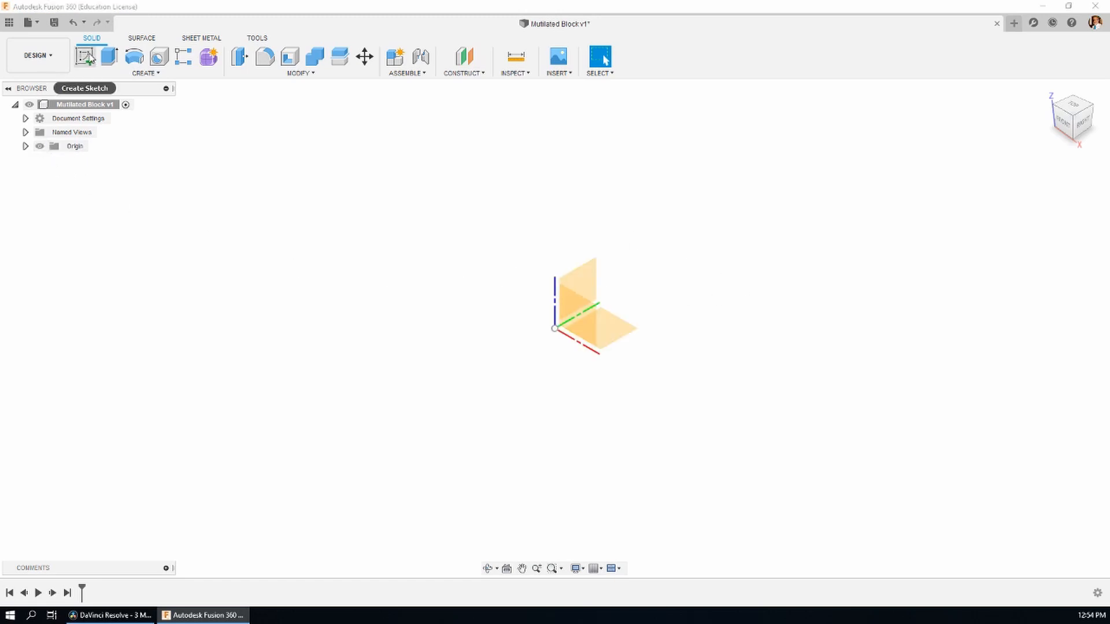
left_click(84, 56)
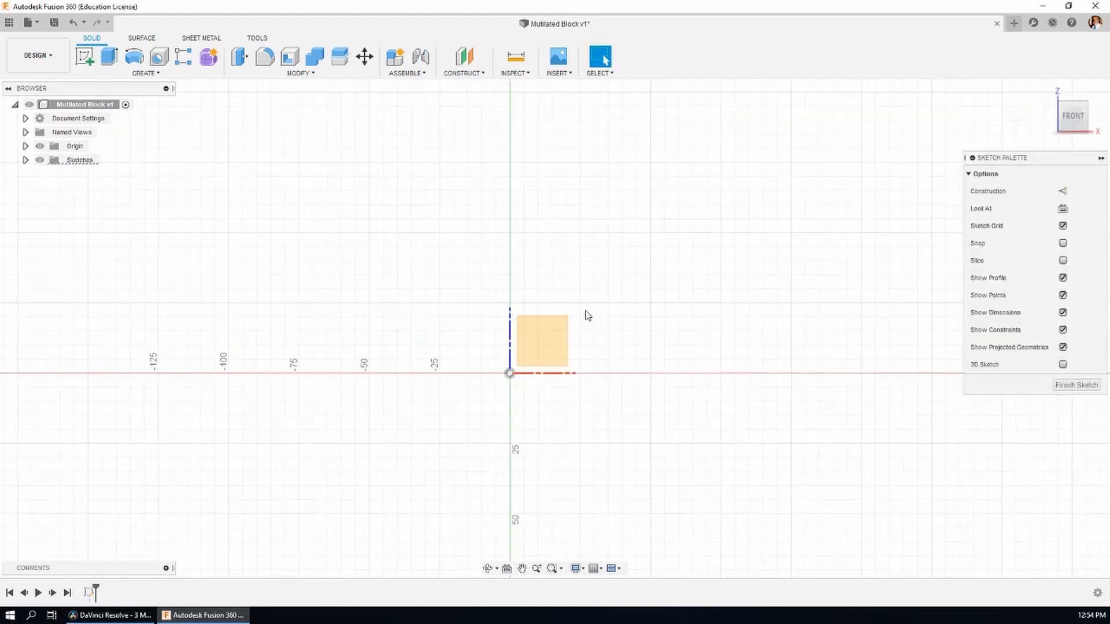
left_click(307, 39)
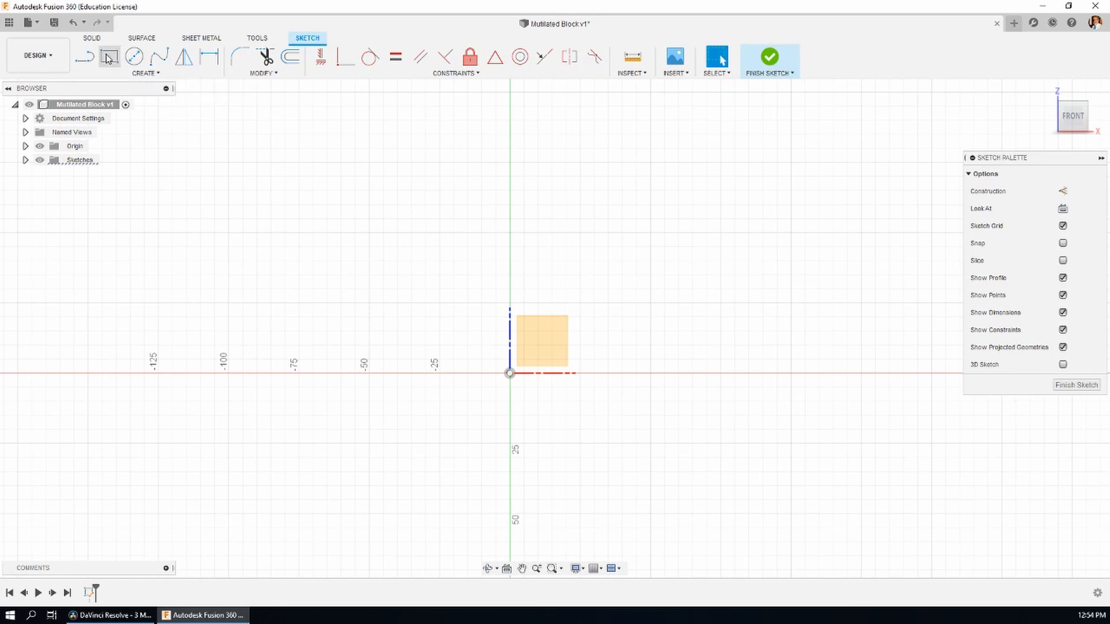
left_click(109, 55)
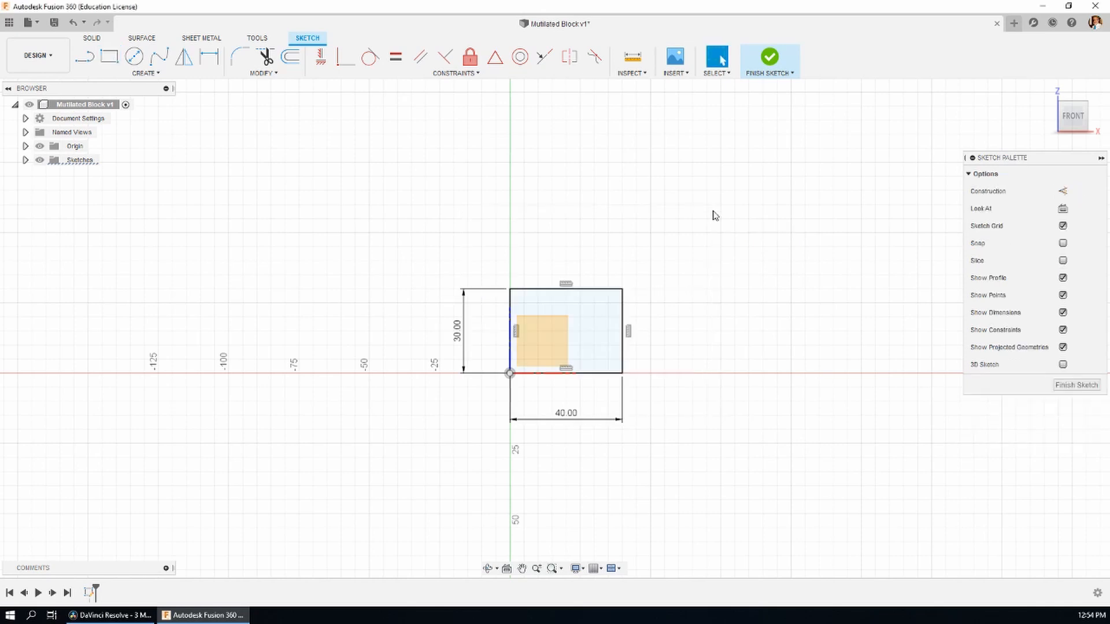
mouse_move(726, 207)
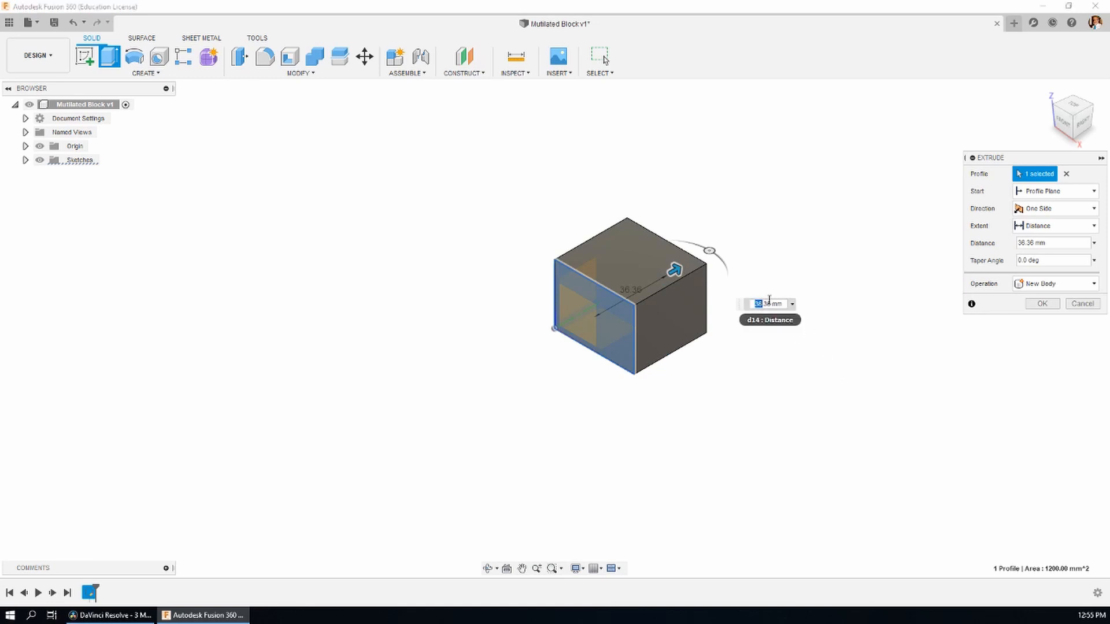
Confirm the extrusion into a solid block and toggle Body1's visibility in the Bodies list.
left_click(1041, 303)
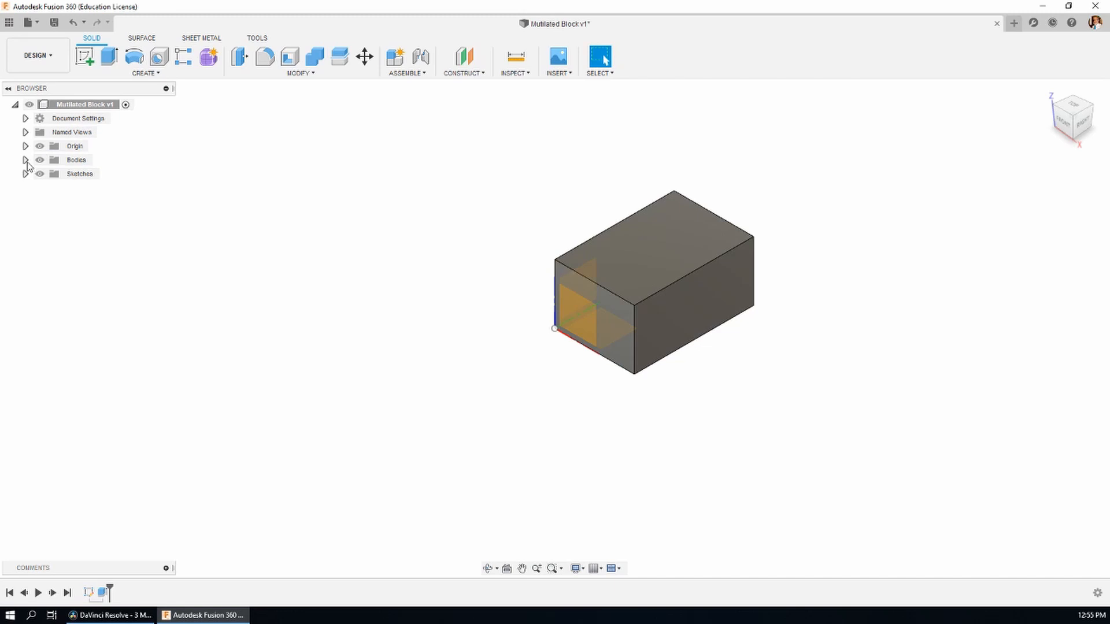
left_click(25, 159)
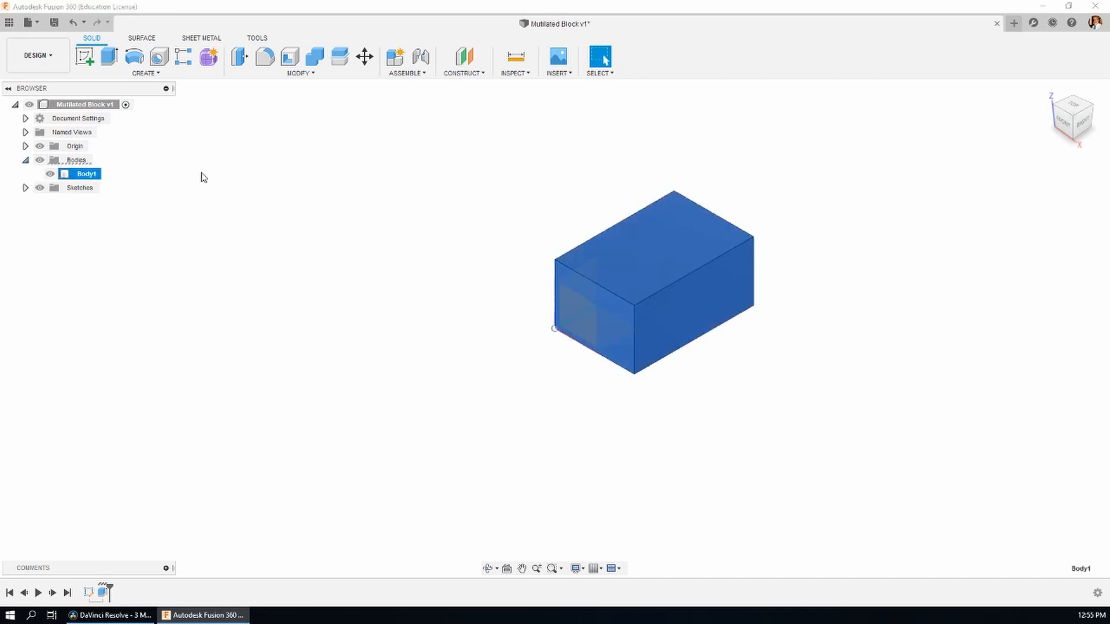
left_click(308, 169)
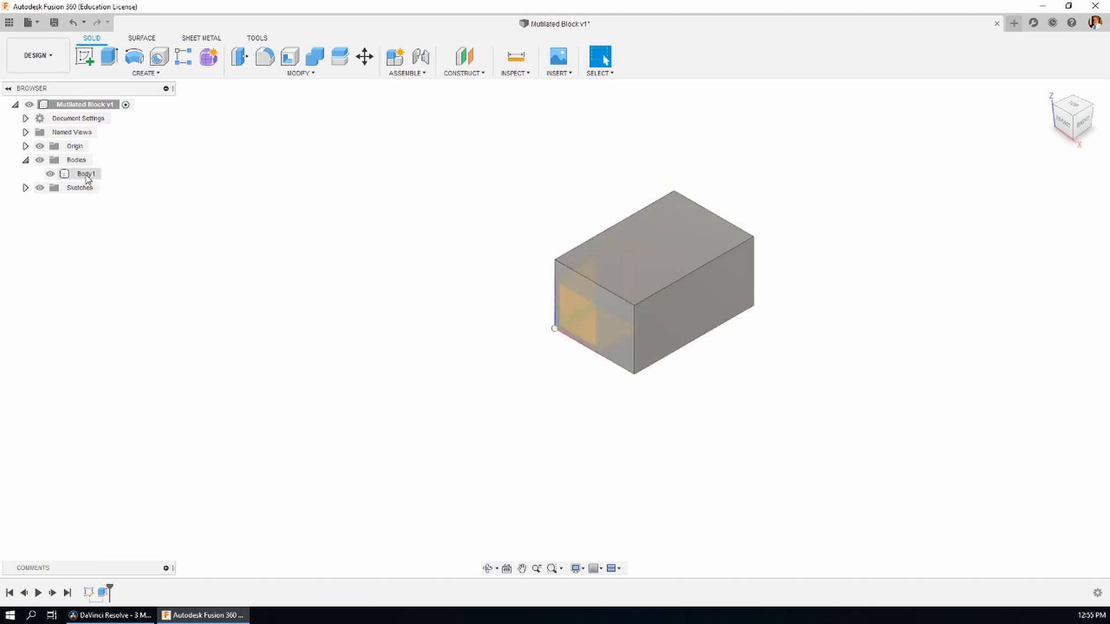
left_click(84, 173)
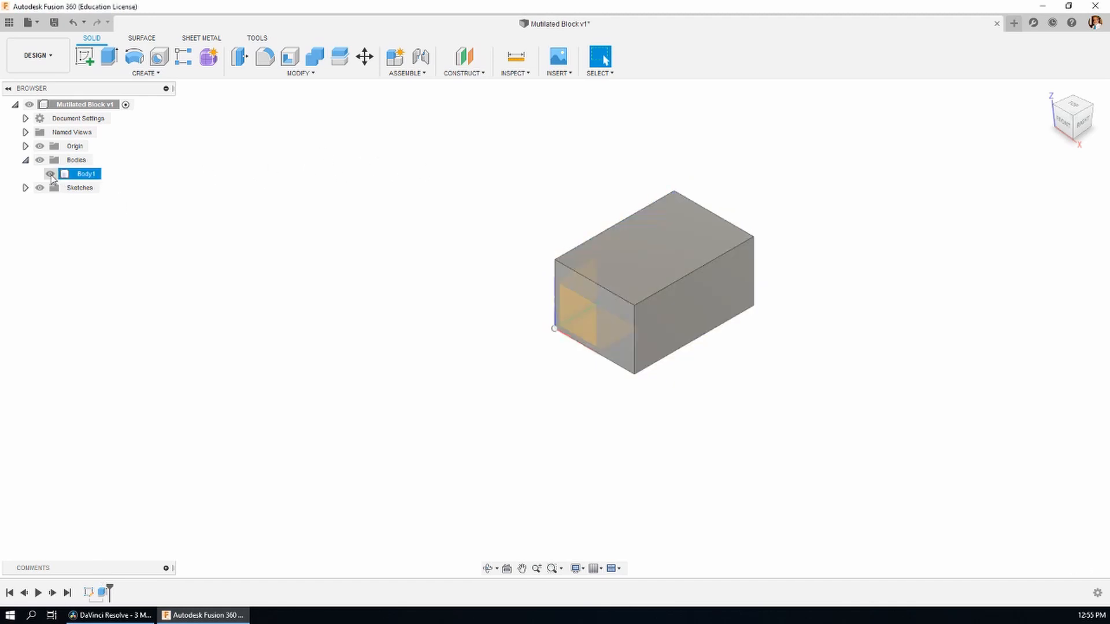
left_click(40, 174)
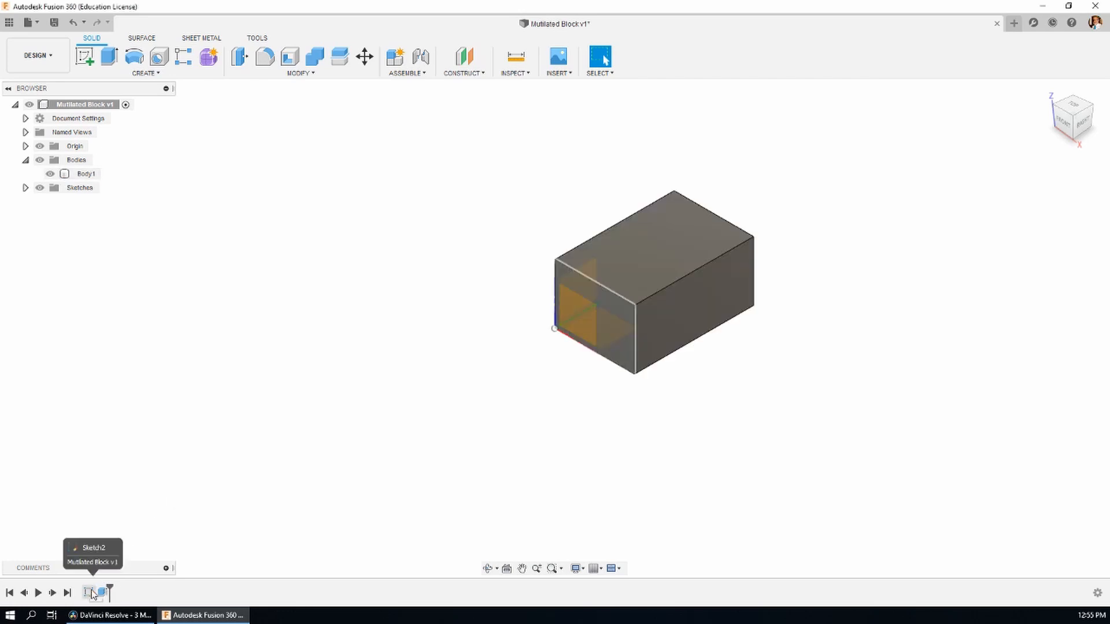
mouse_move(325, 475)
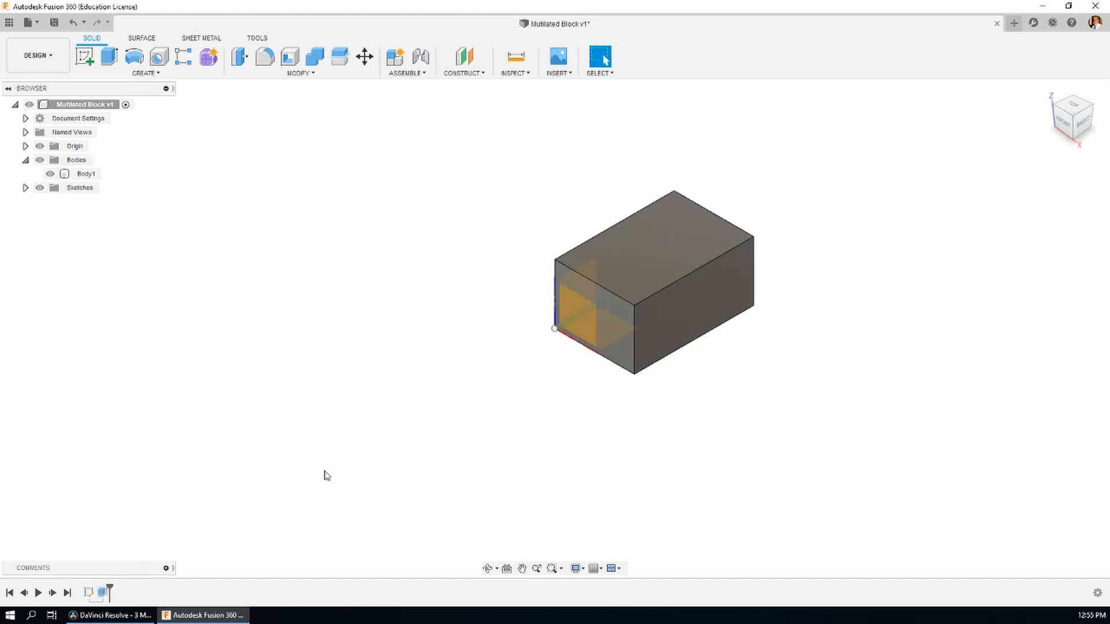
mouse_move(317, 241)
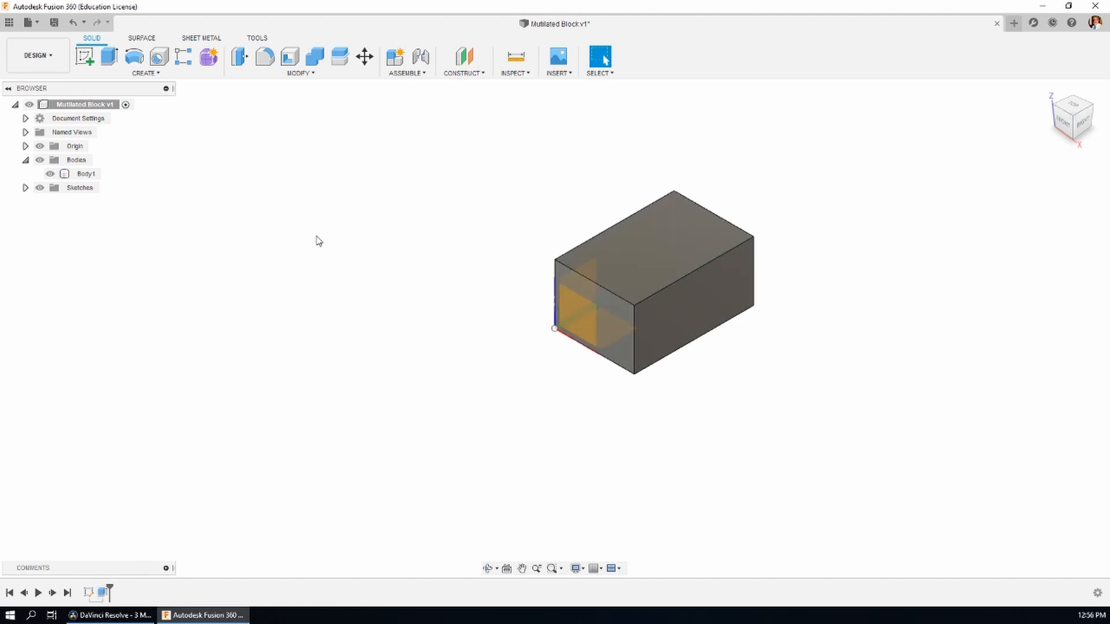
mouse_move(85, 57)
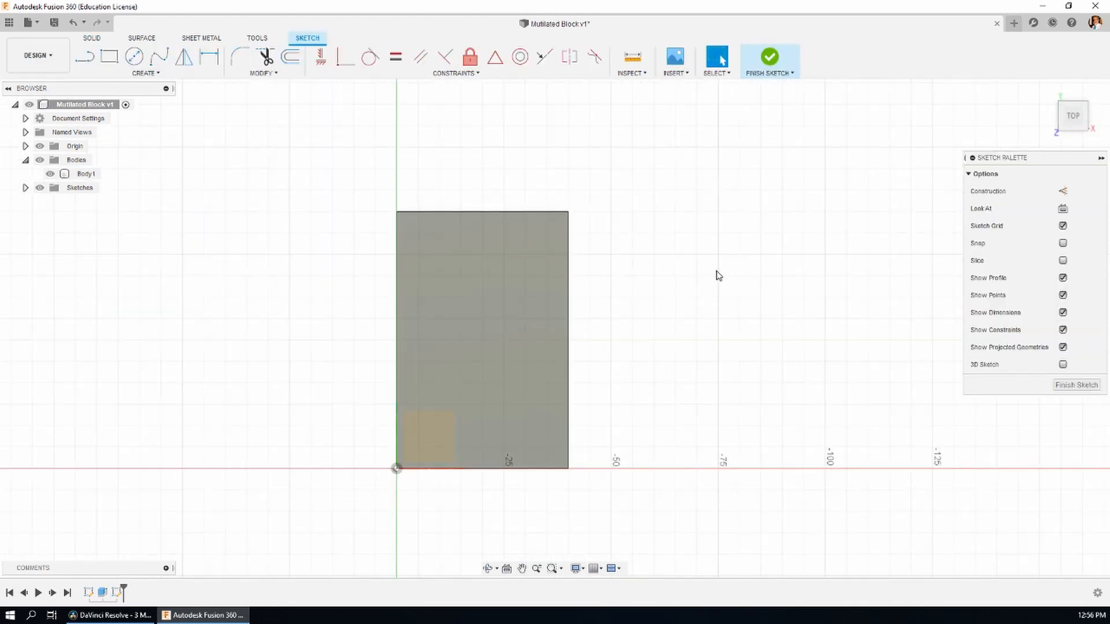
Draw concentric Ø20 and Ø10 circles on the top face and finish the sketch.
left_click(133, 56)
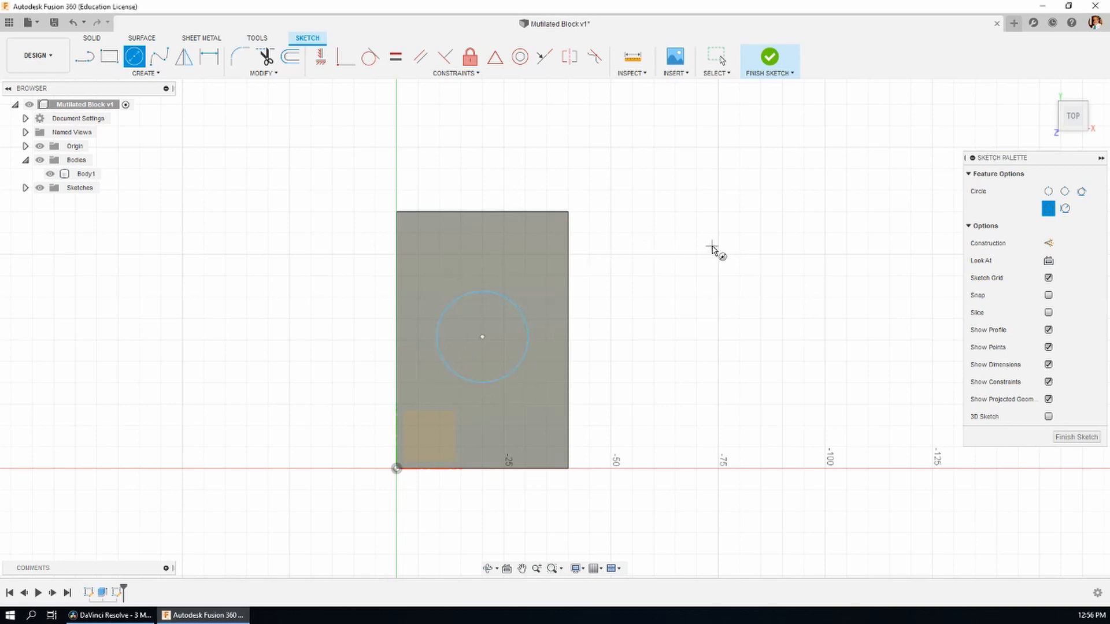
left_click(210, 57)
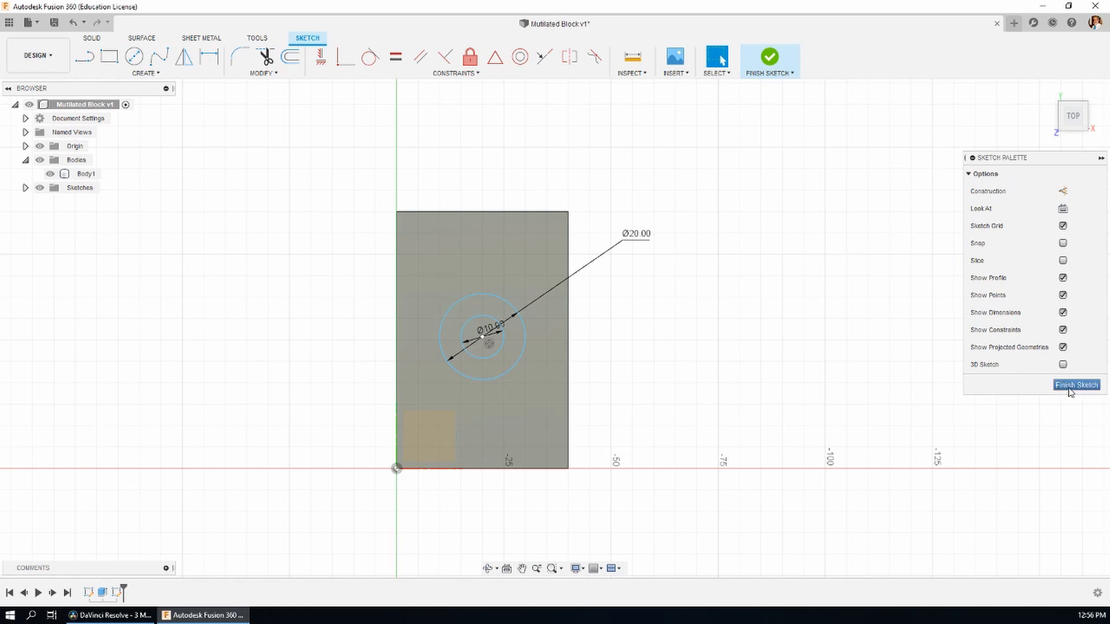
mouse_move(912, 255)
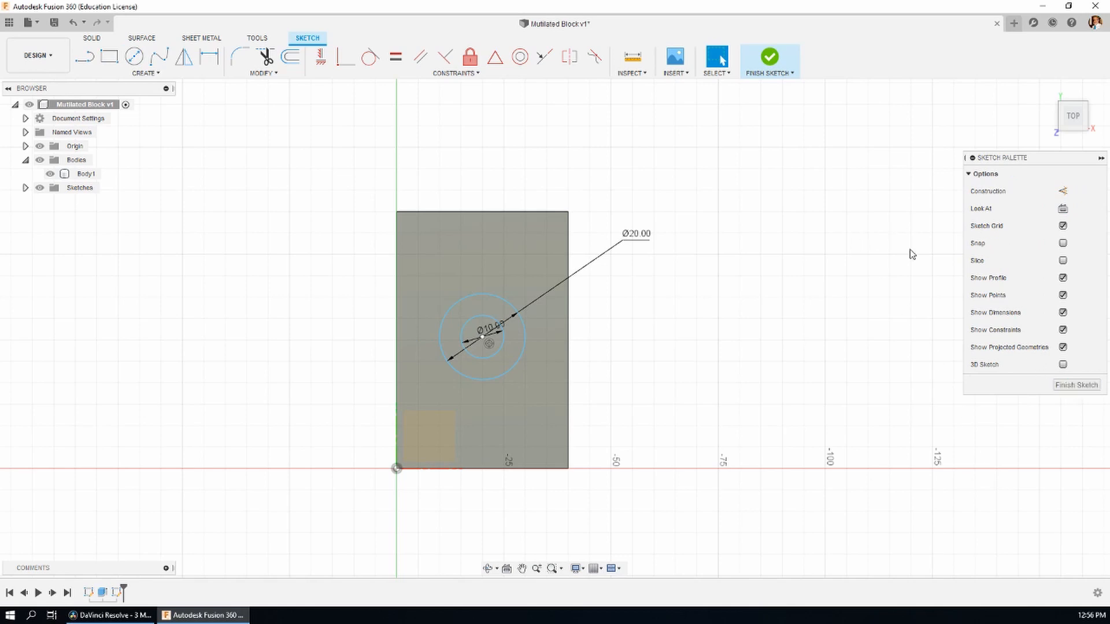
left_click(770, 57)
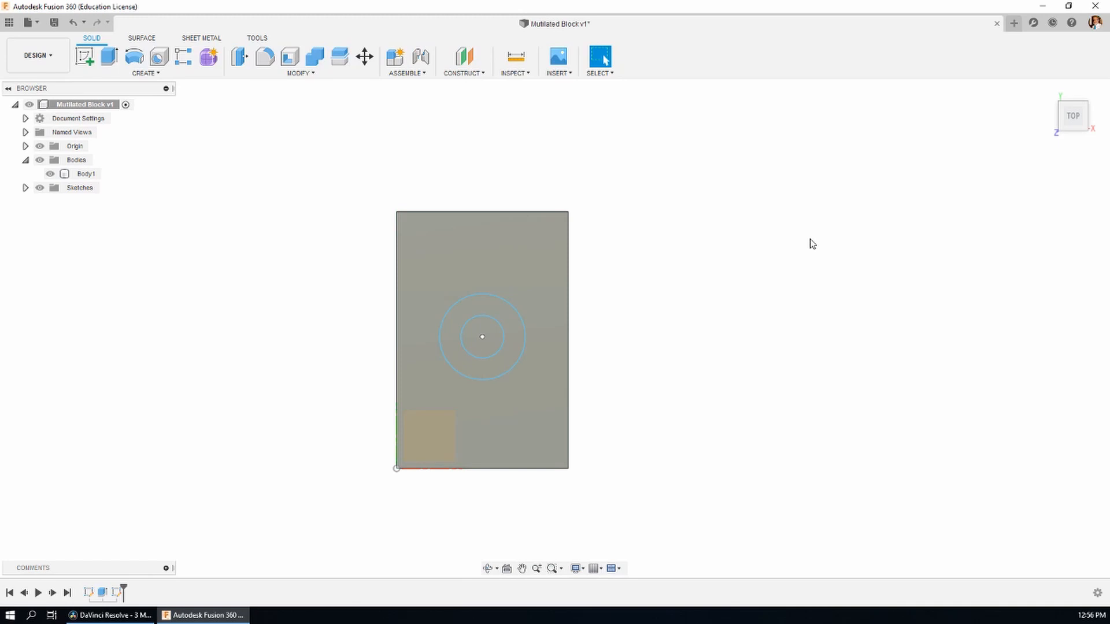
Extrude both circle profiles 20 mm as a joined cylinder on the block's face.
left_click(109, 56)
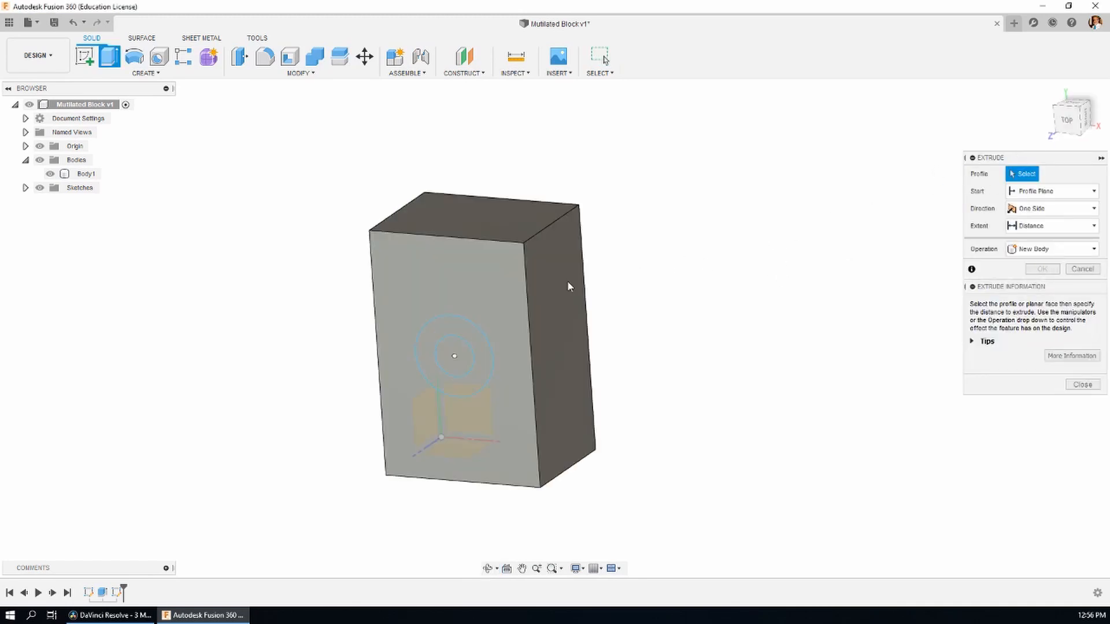
left_click(453, 355)
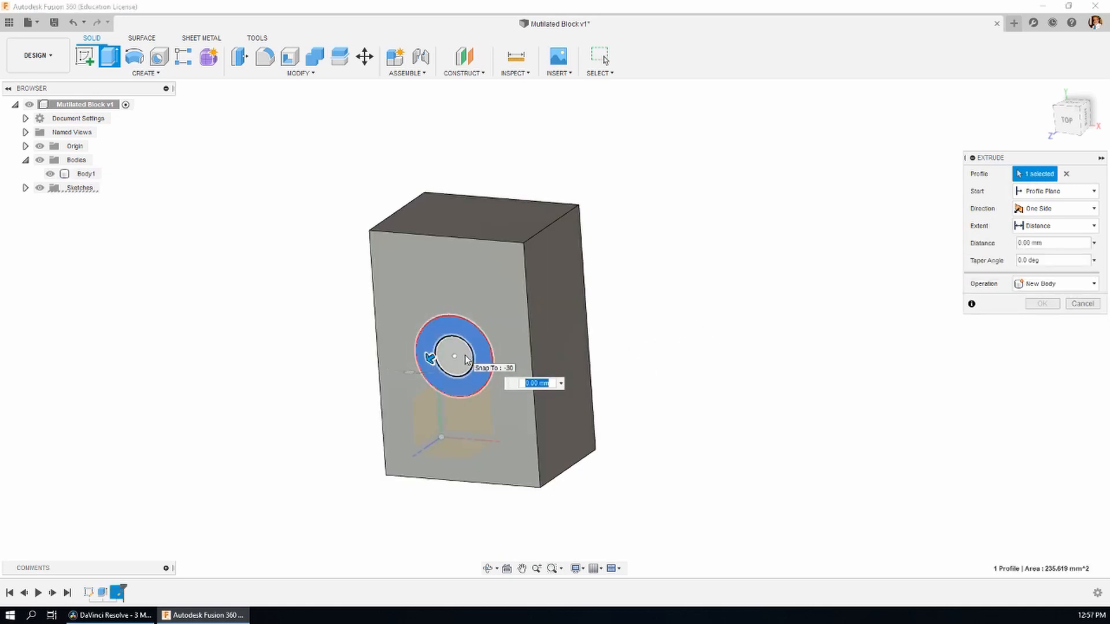
left_click(454, 354)
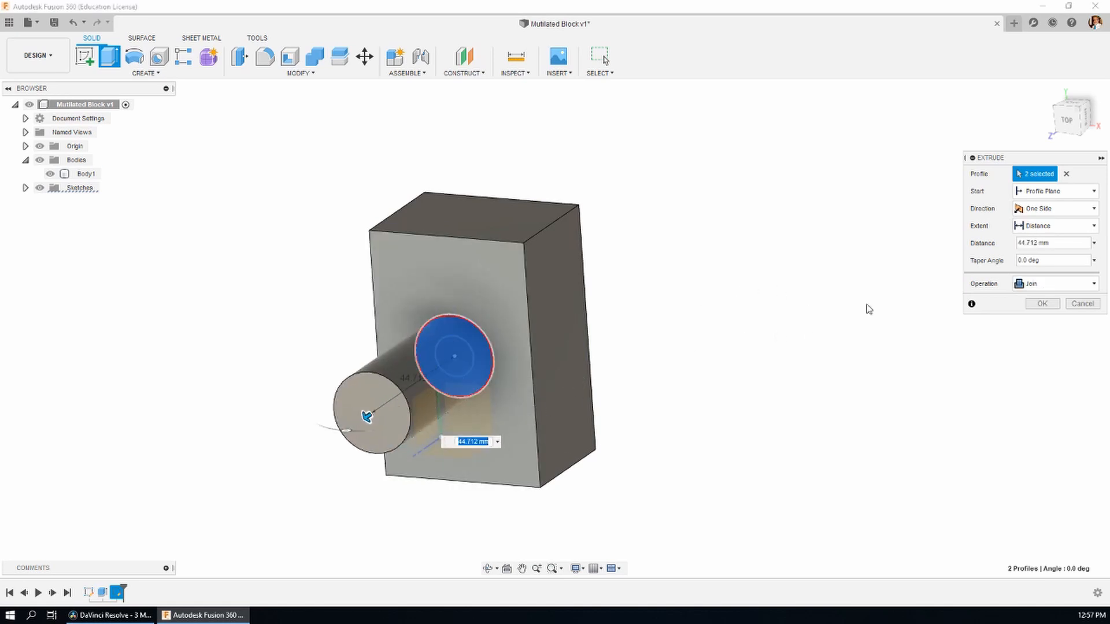
type("20")
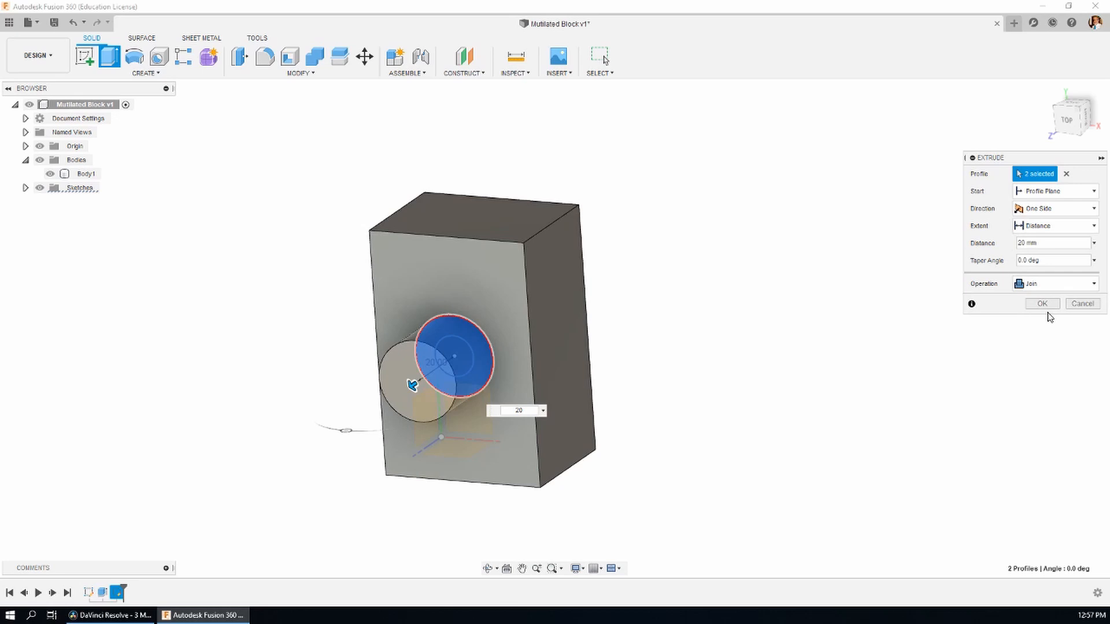
left_click(1041, 303)
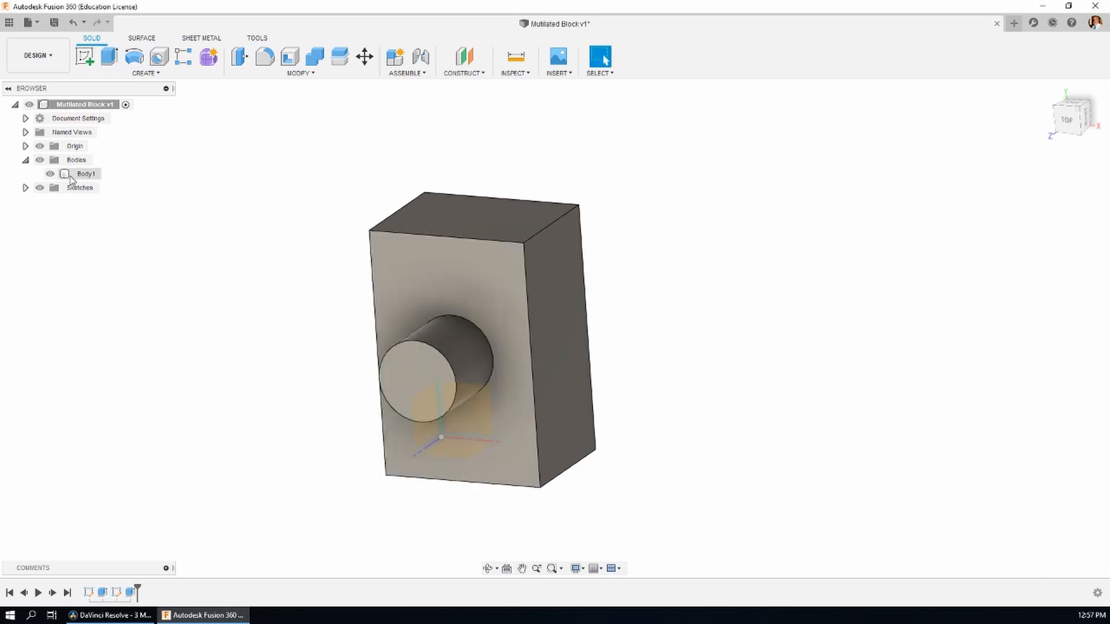
left_click(87, 173)
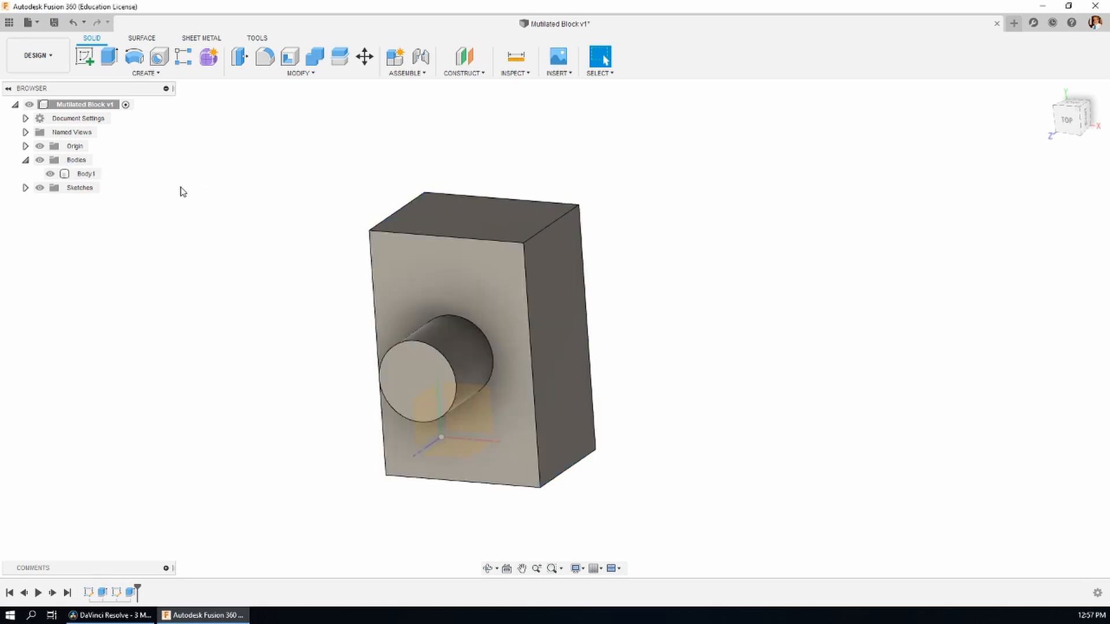
mouse_move(145, 581)
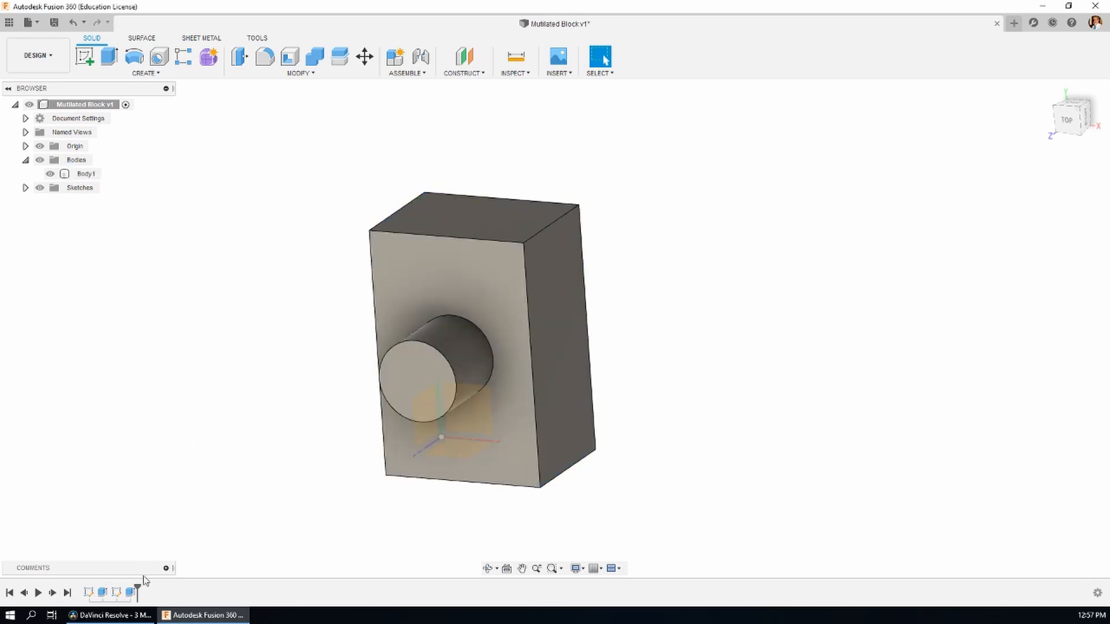
Edit Extrude2 so the cylinder becomes a separate new body.
right_click(428, 361)
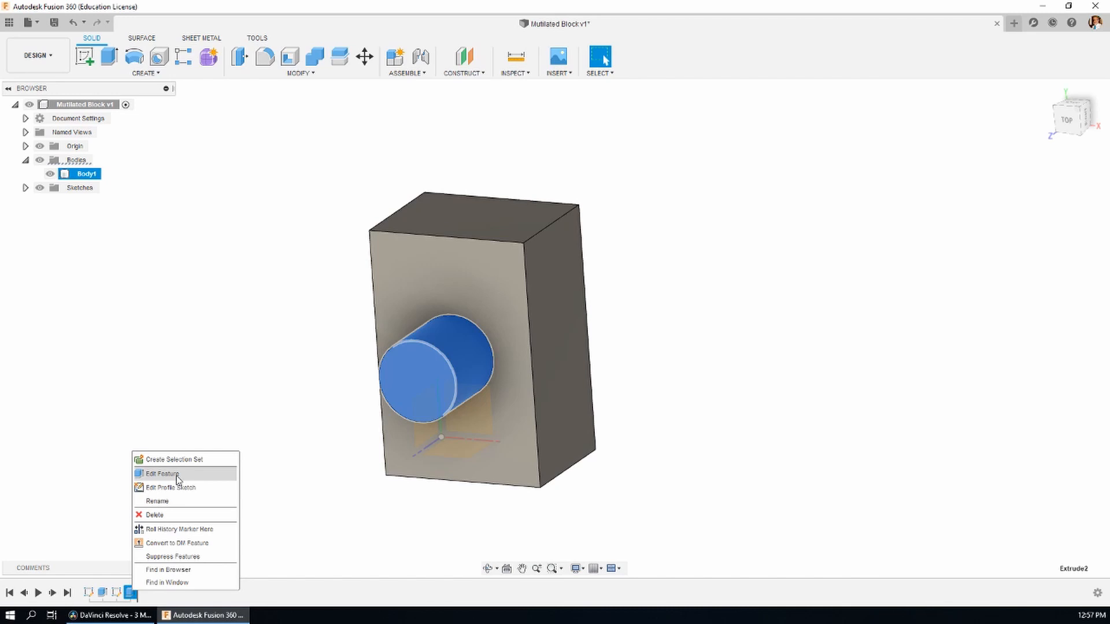
left_click(159, 473)
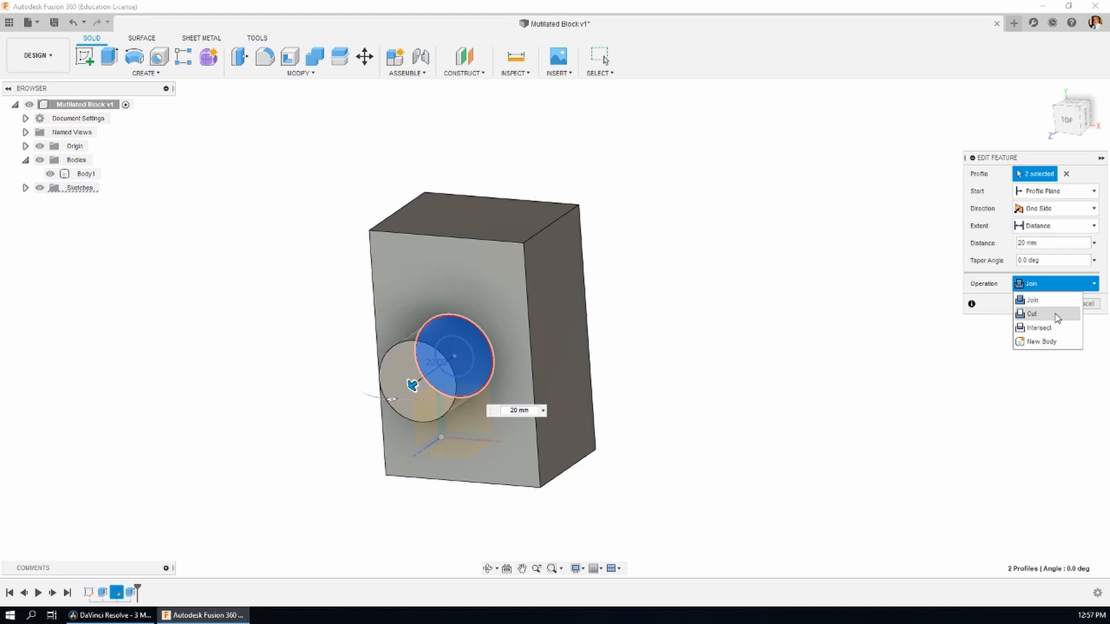
left_click(1041, 341)
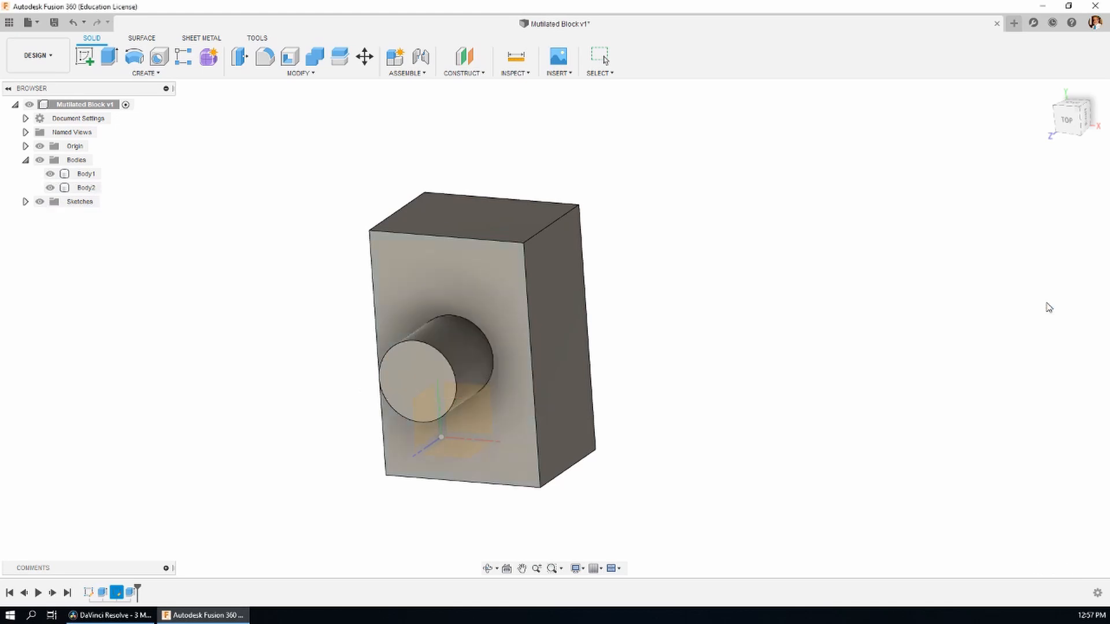
Hide the block Body1 so only the cylinder Body2 shows.
left_click(85, 173)
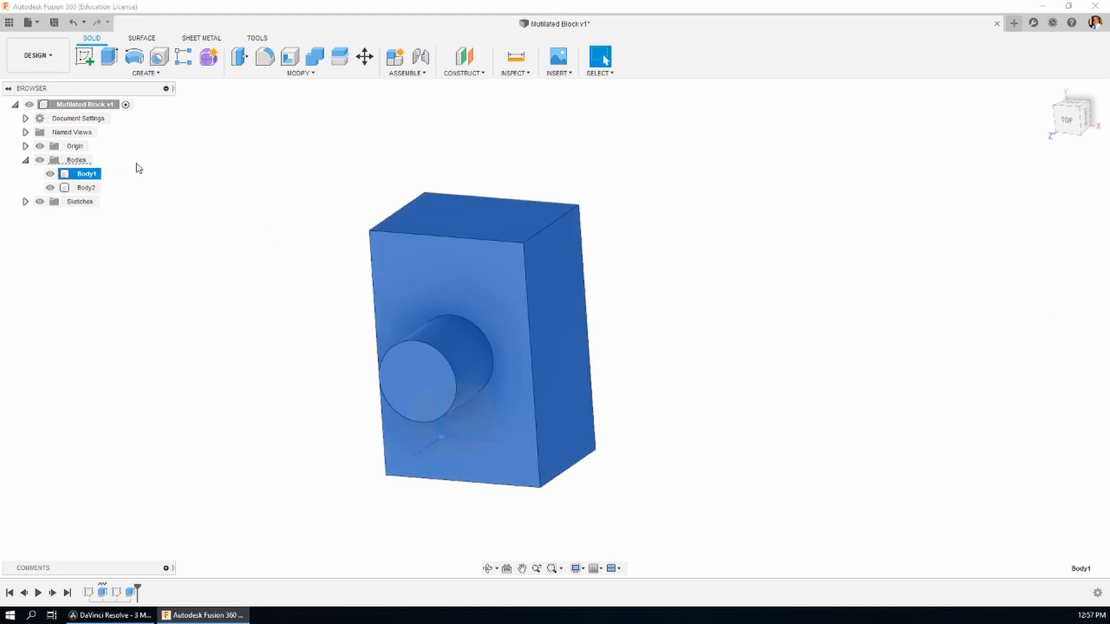
left_click(87, 187)
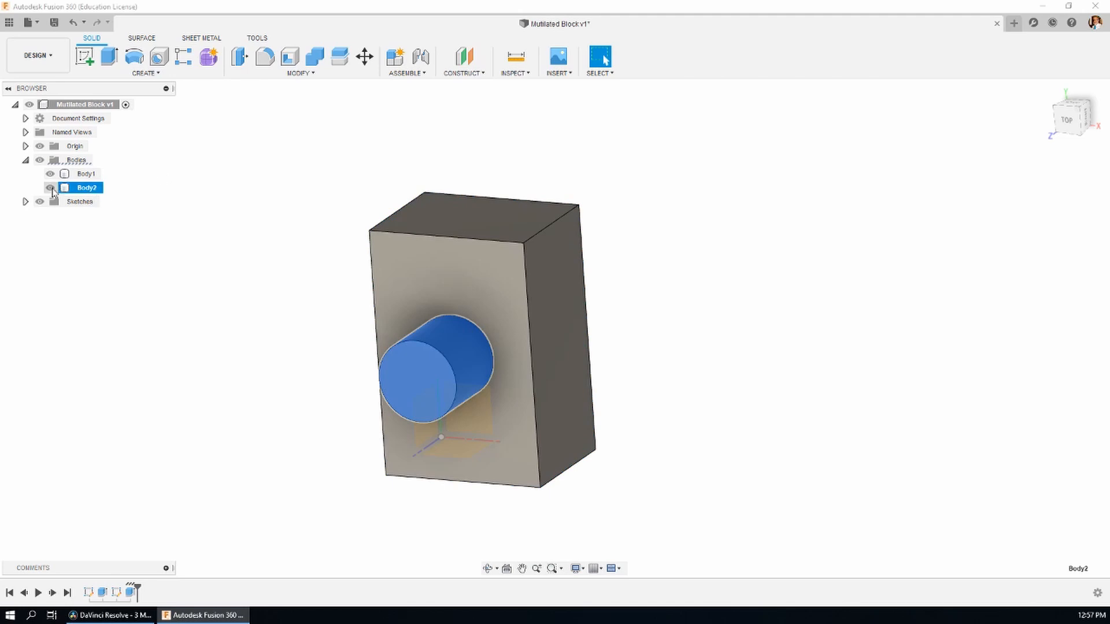
left_click(50, 187)
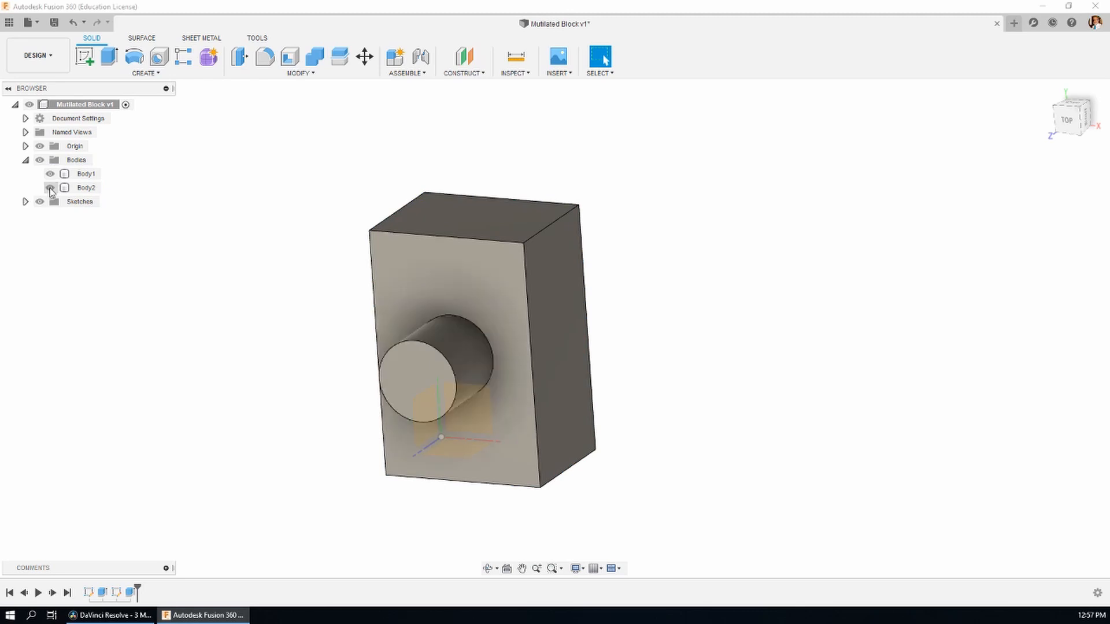
left_click(84, 173)
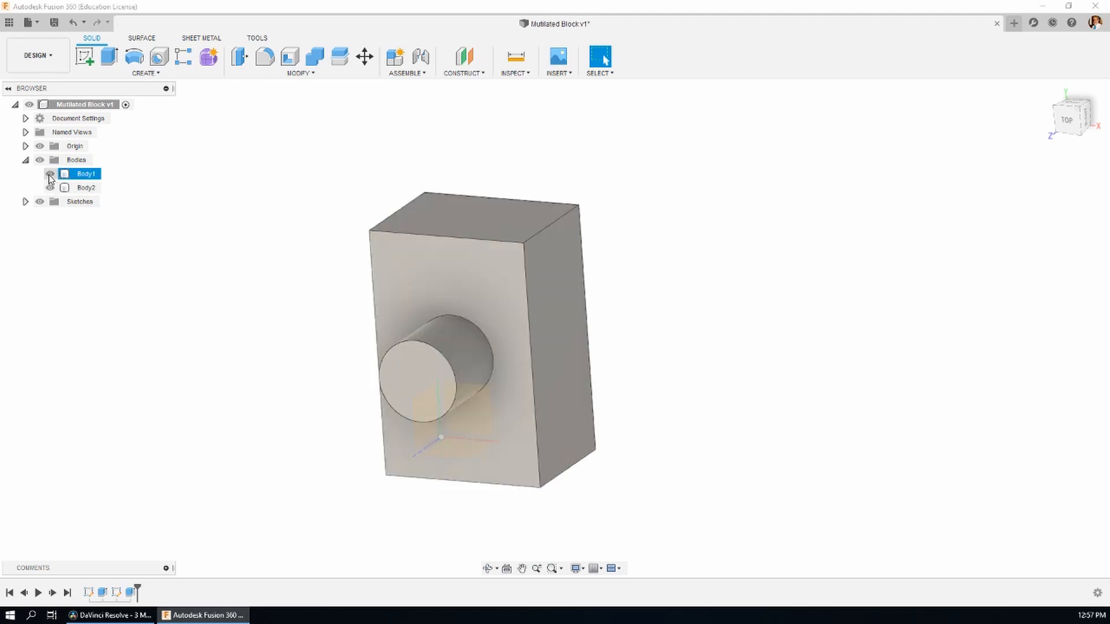
left_click(39, 173)
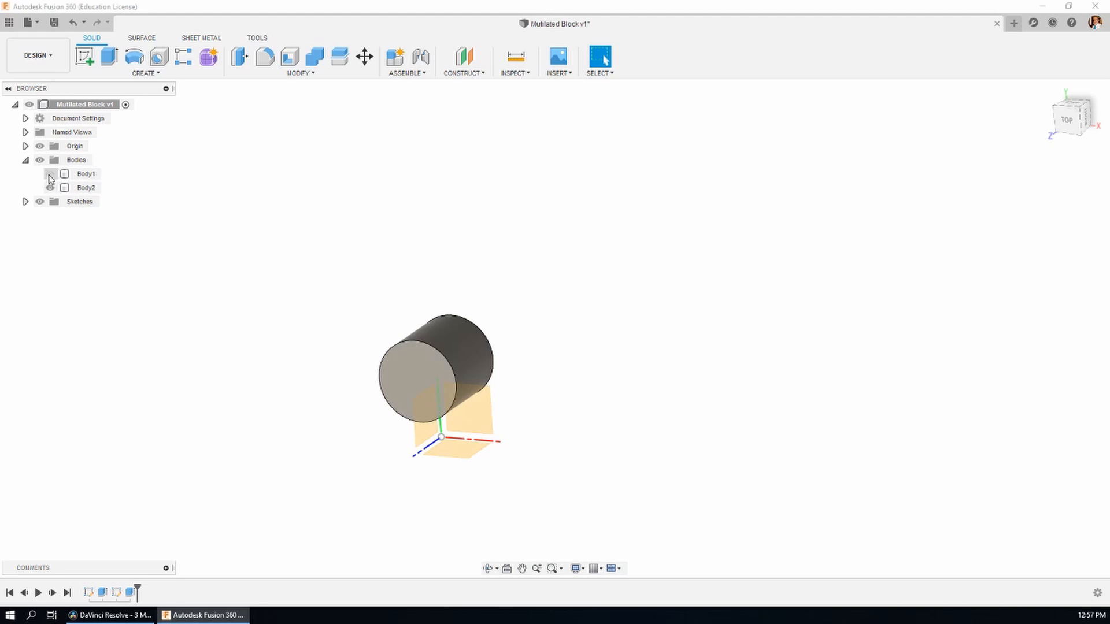
Edit Extrude2 to run back through the block as a Cut, making a round through-hole.
right_click(86, 187)
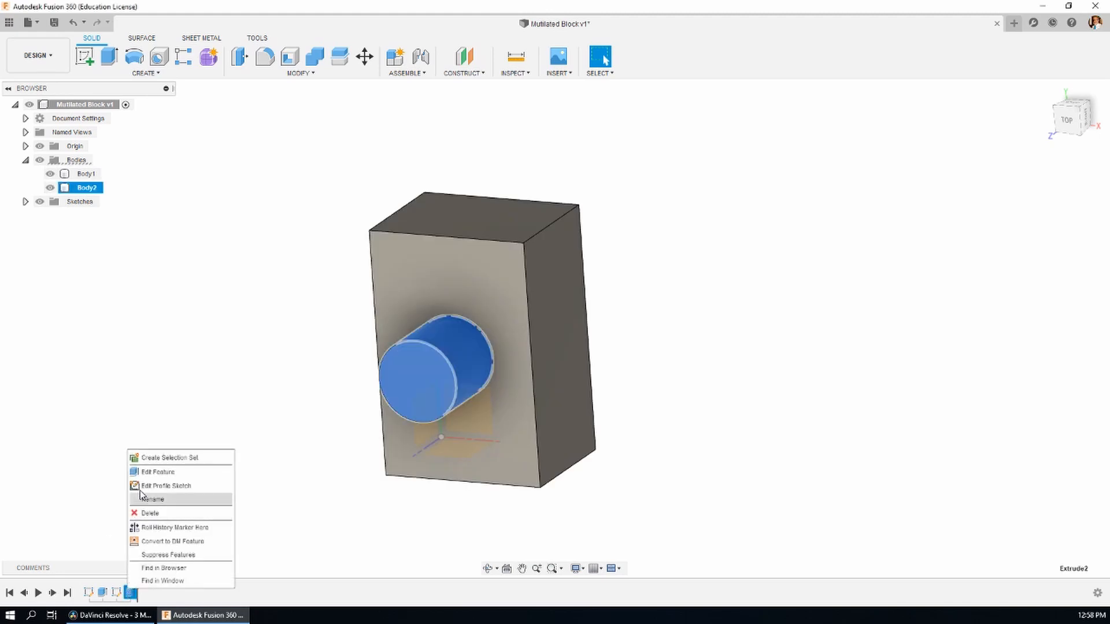
left_click(157, 472)
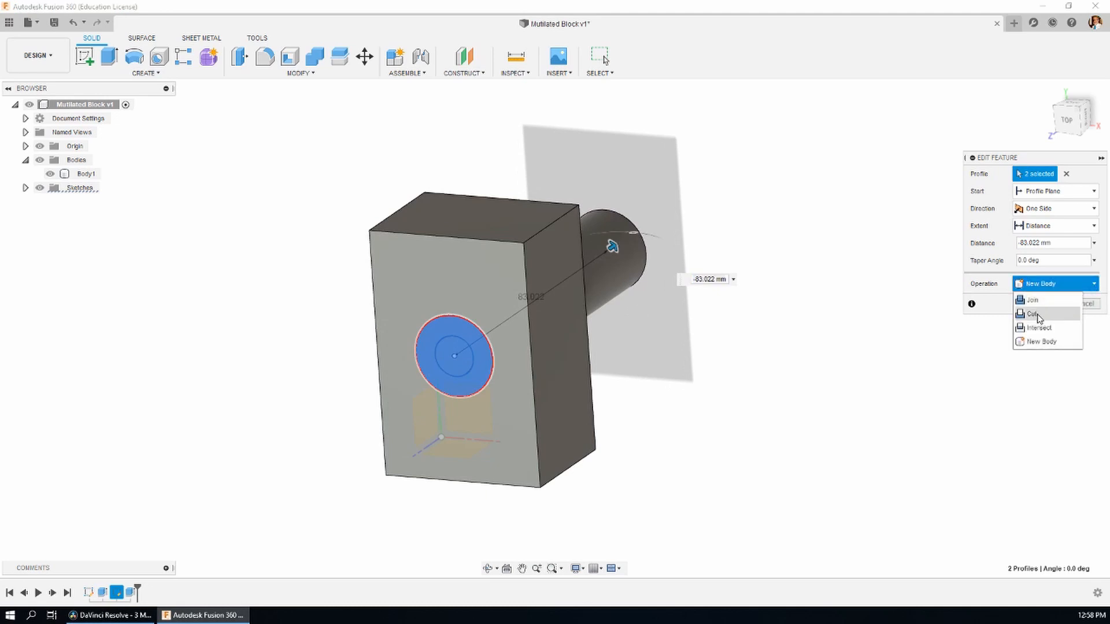
left_click(1033, 313)
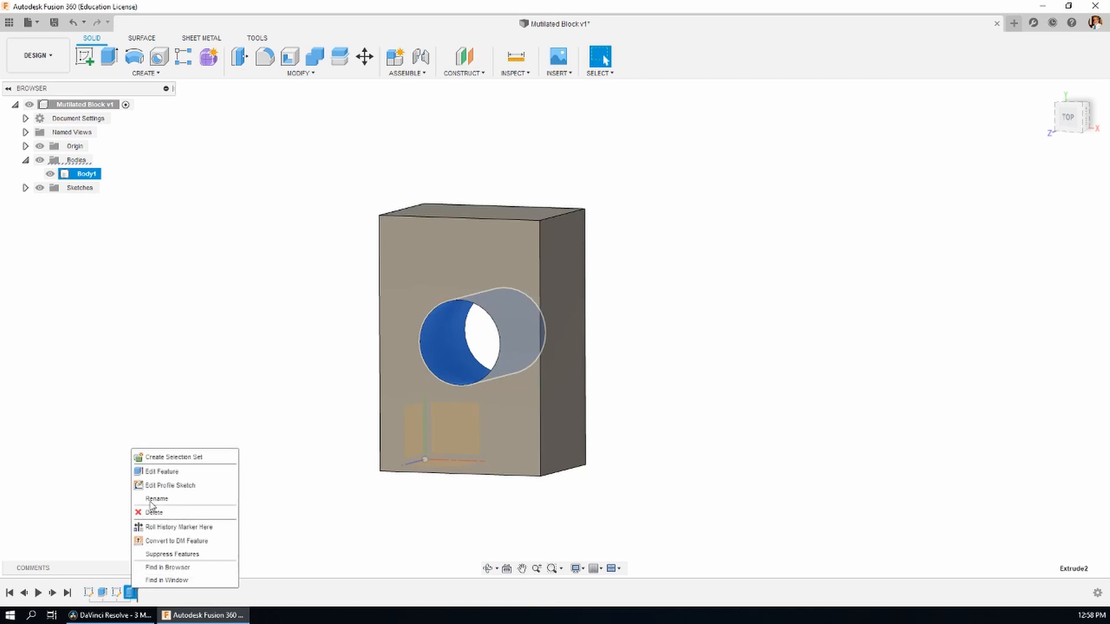
mouse_move(161, 472)
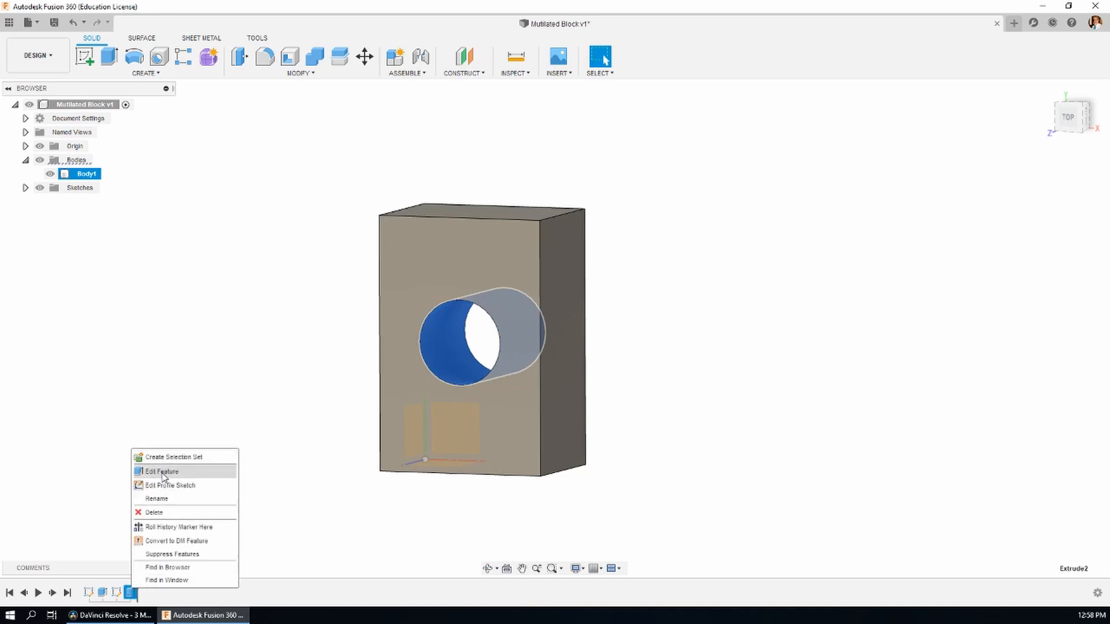
Switch Extrude2's operation to Intersect, leaving only the overlapping cylinder.
left_click(163, 477)
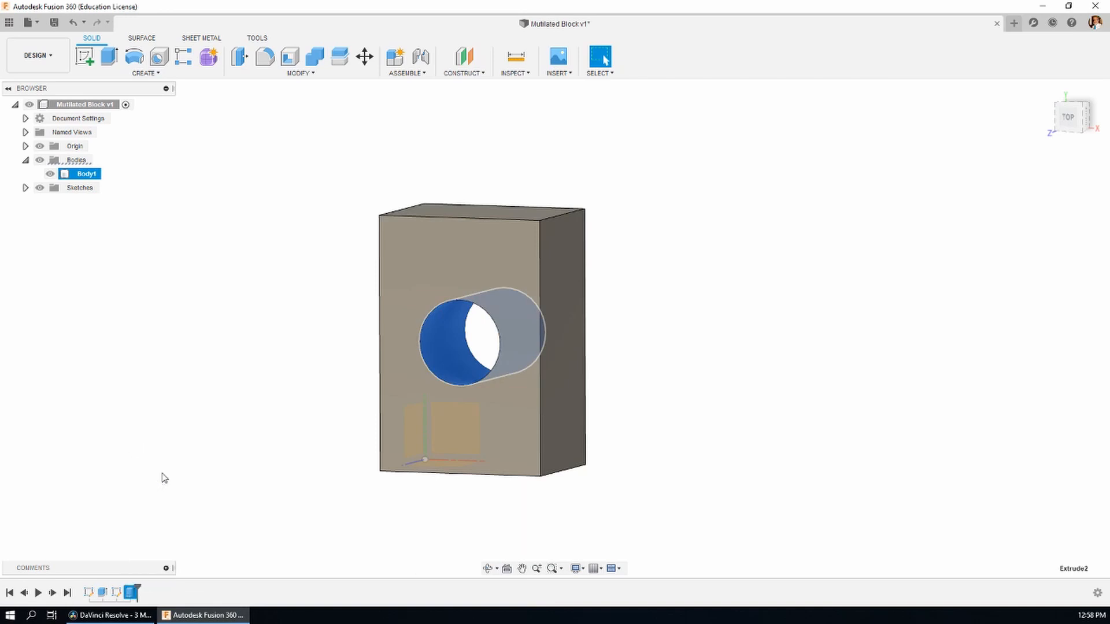
left_click(1055, 283)
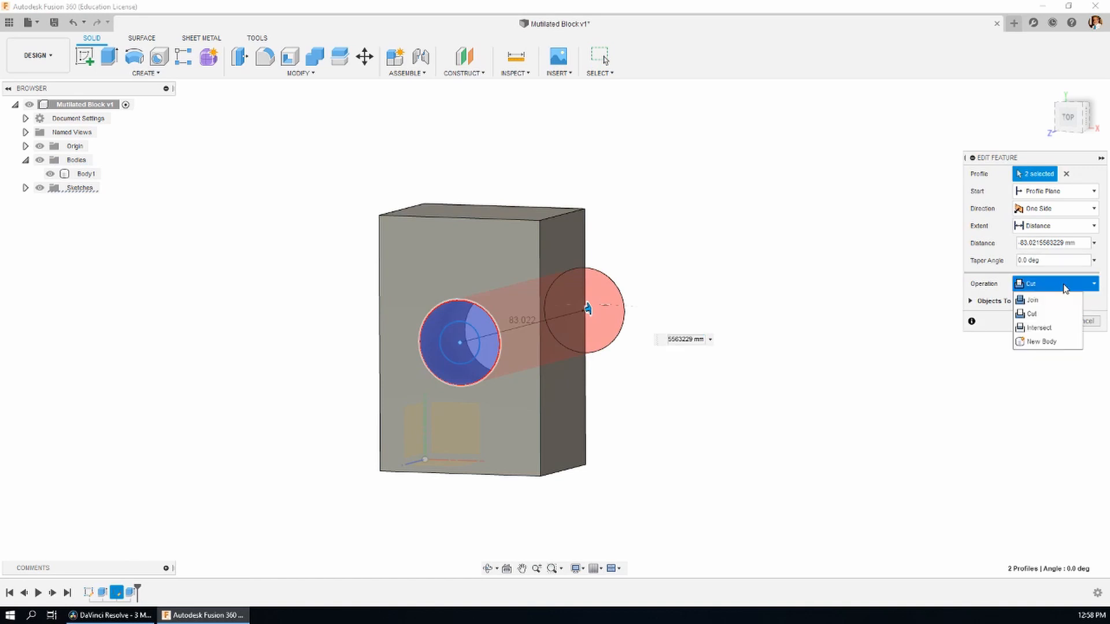
left_click(1040, 327)
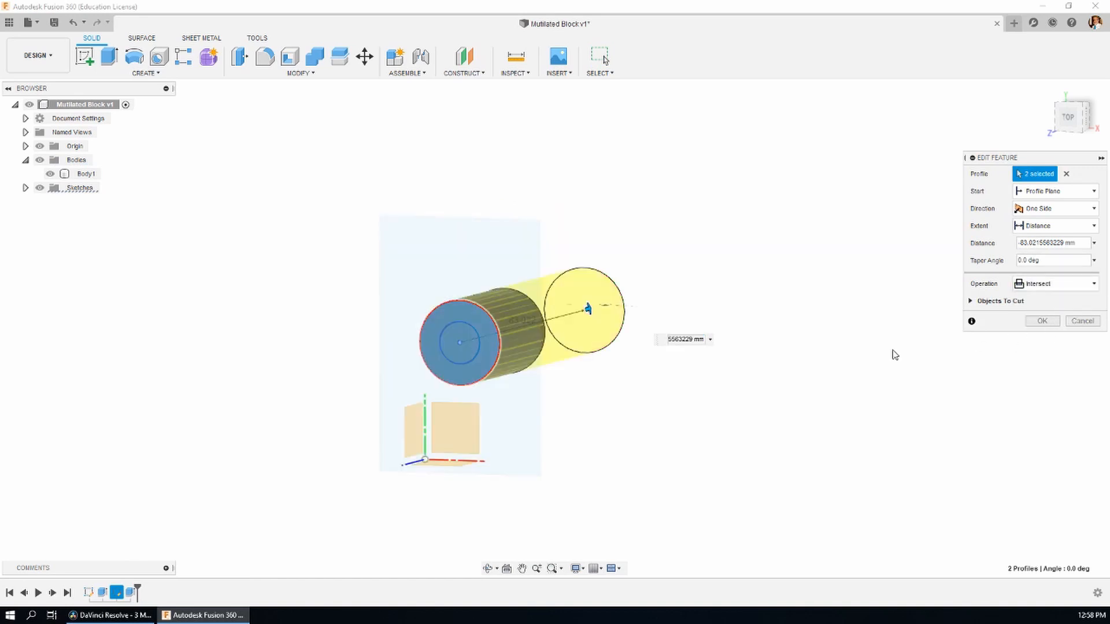
left_click(1042, 320)
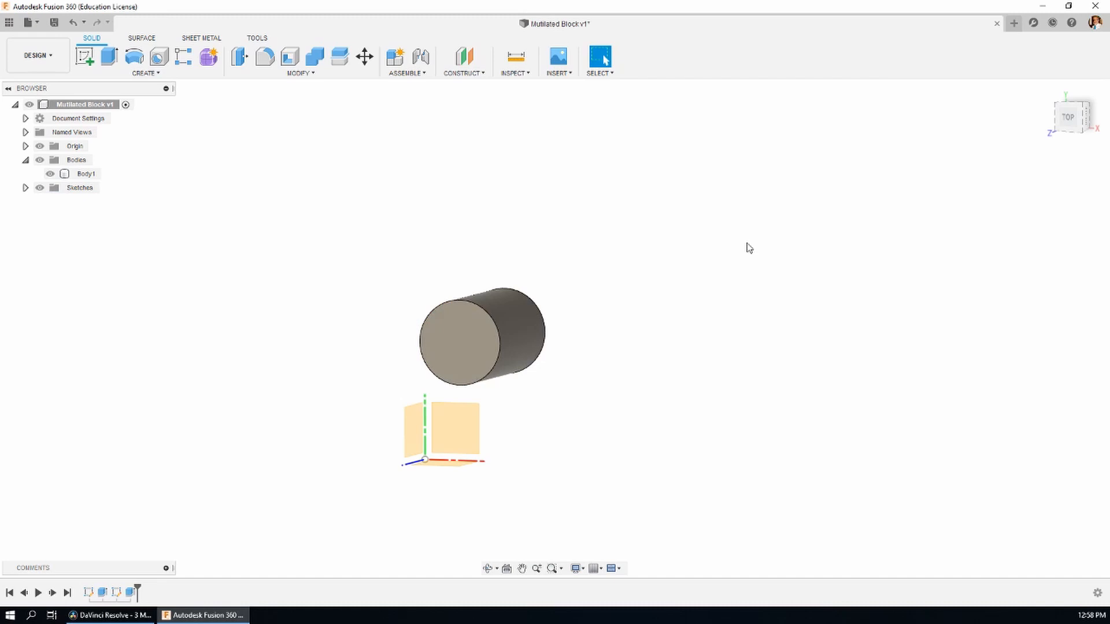
mouse_move(717, 329)
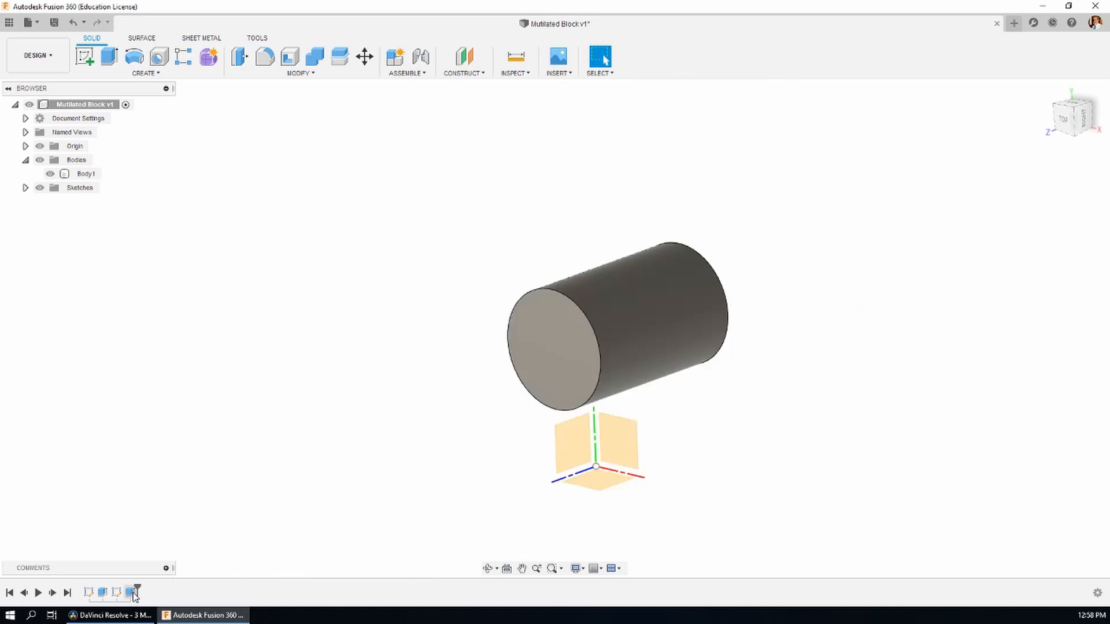
left_click(116, 592)
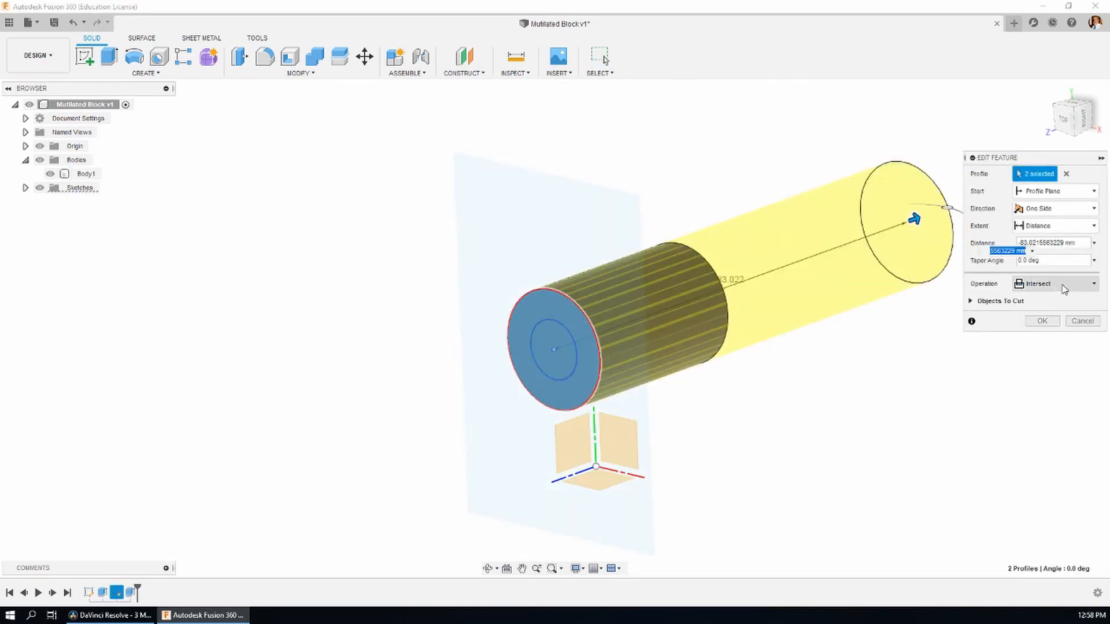
left_click(1053, 284)
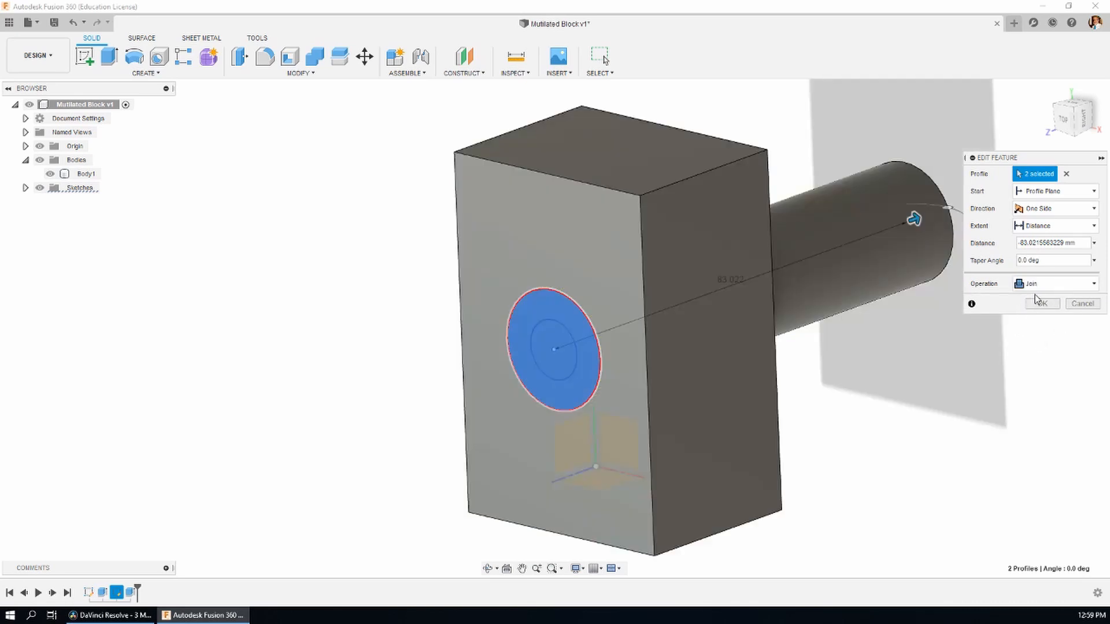
left_click(1042, 303)
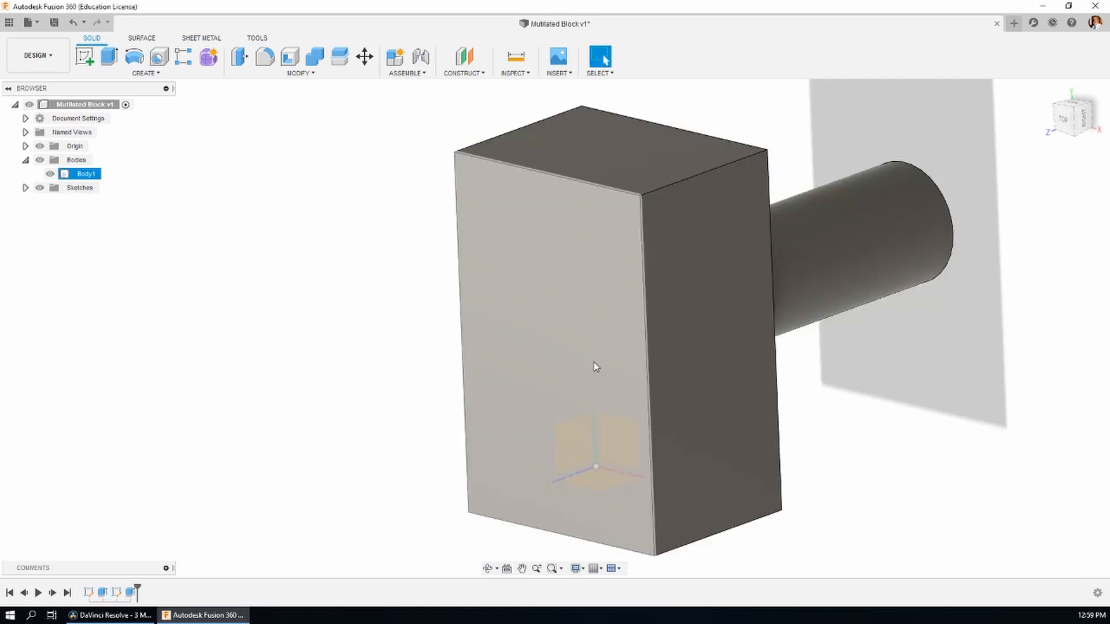
left_click(85, 173)
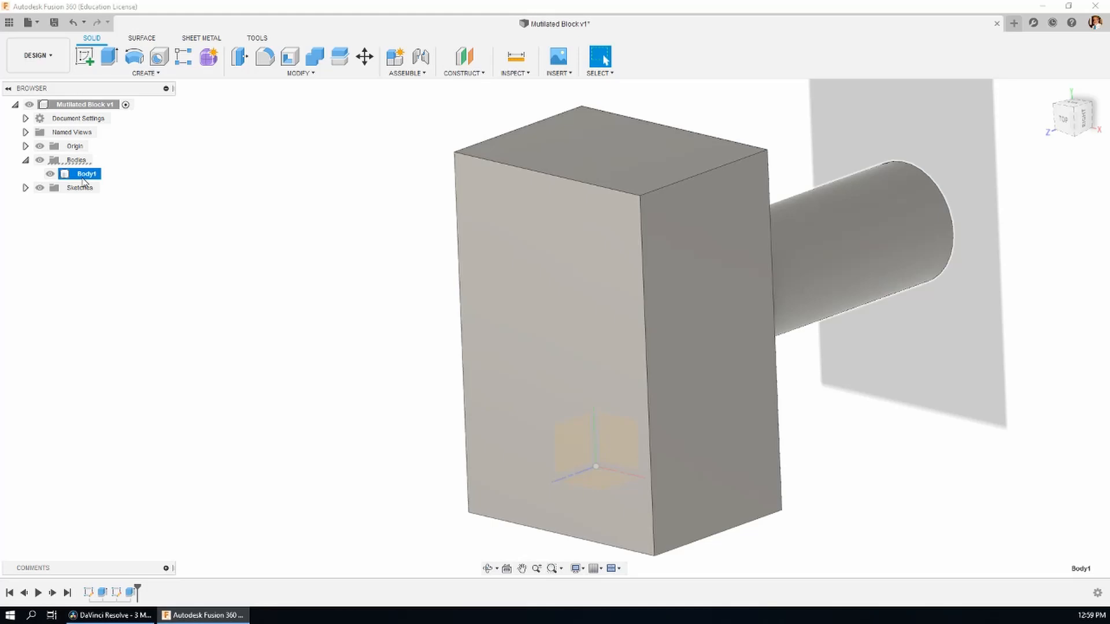
Edit Extrude2 to New Body so the cylinder becomes Body3 beside Body1.
right_click(87, 173)
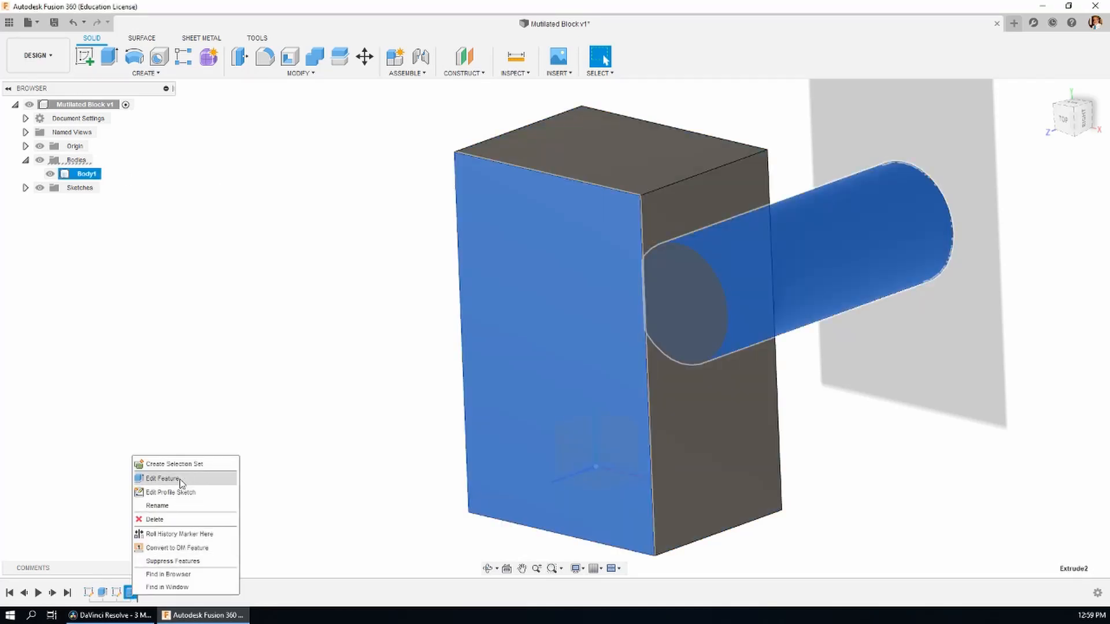
left_click(160, 479)
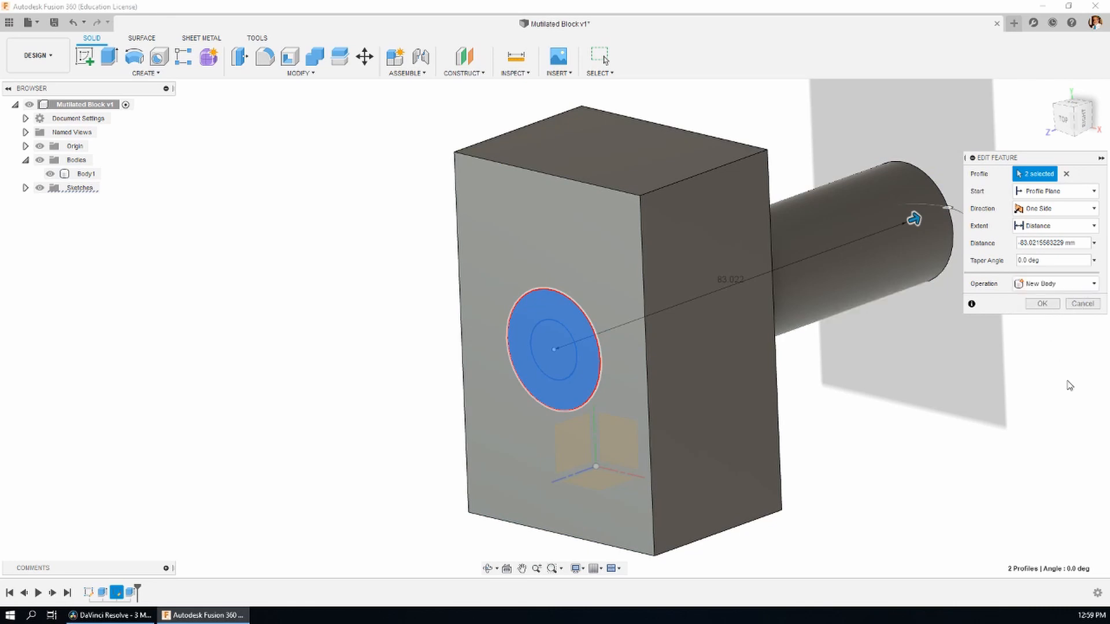
left_click(1041, 303)
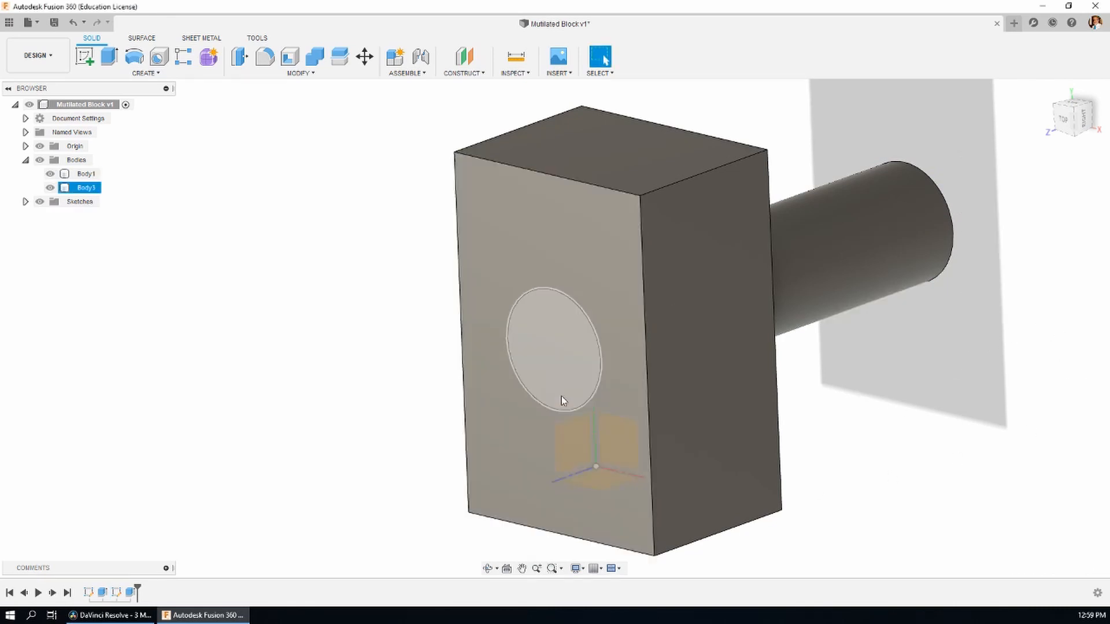
left_click(410, 297)
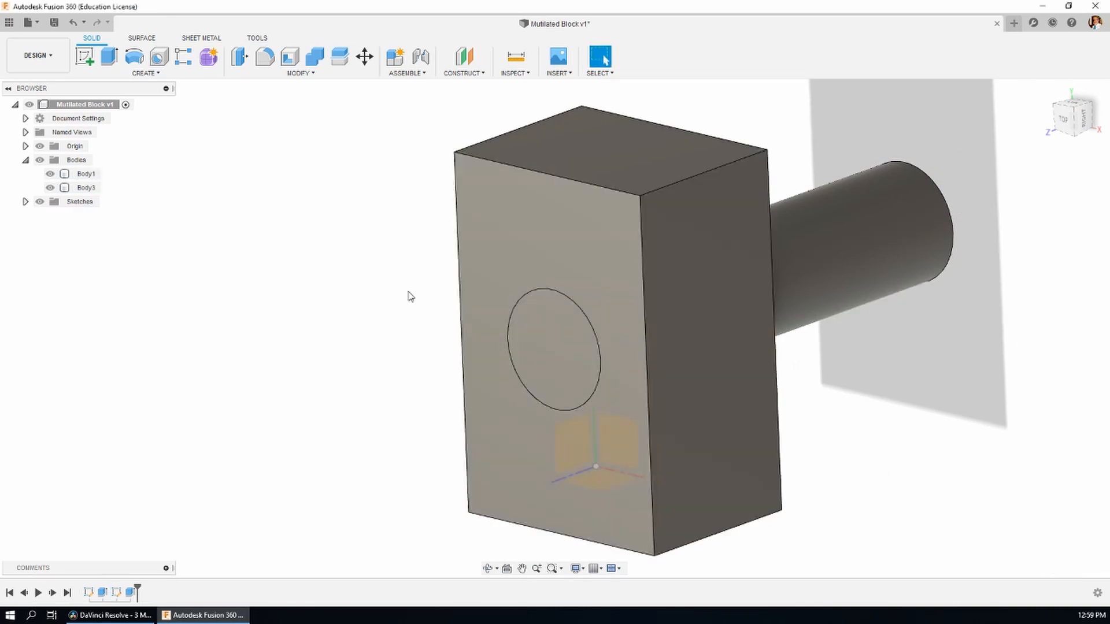
Toggle Body3's visibility off and on, then Body1's.
left_click(50, 188)
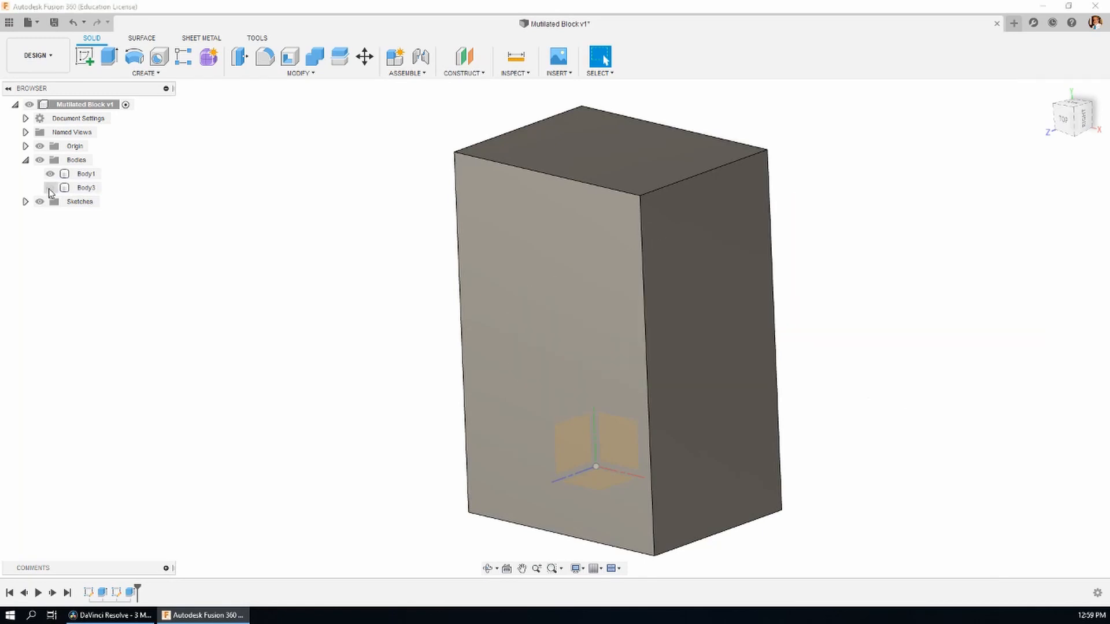
left_click(49, 187)
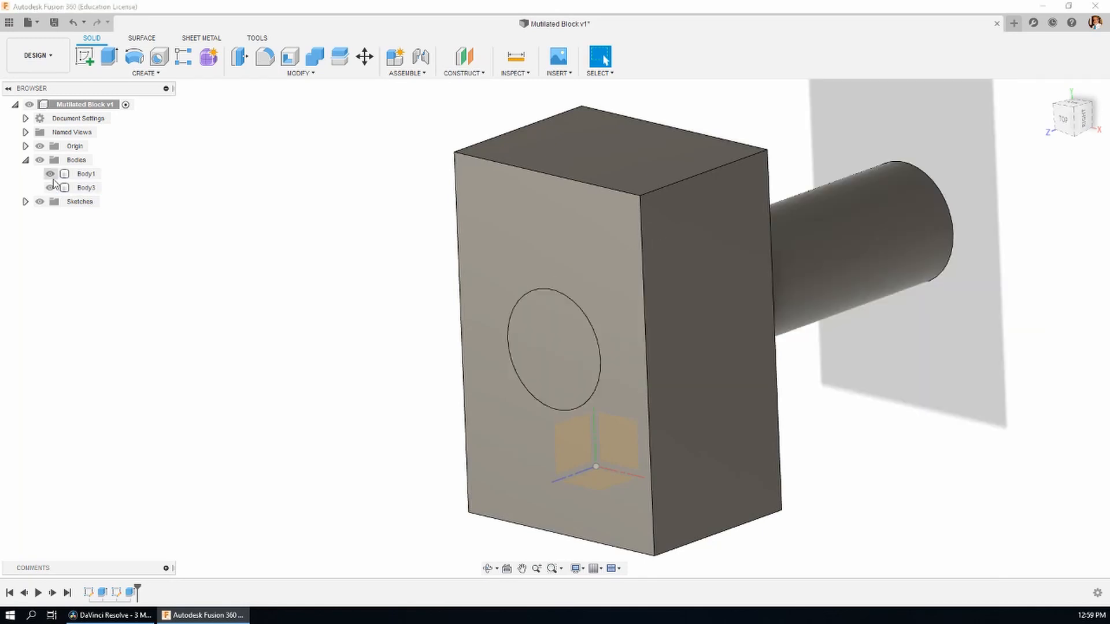
left_click(50, 174)
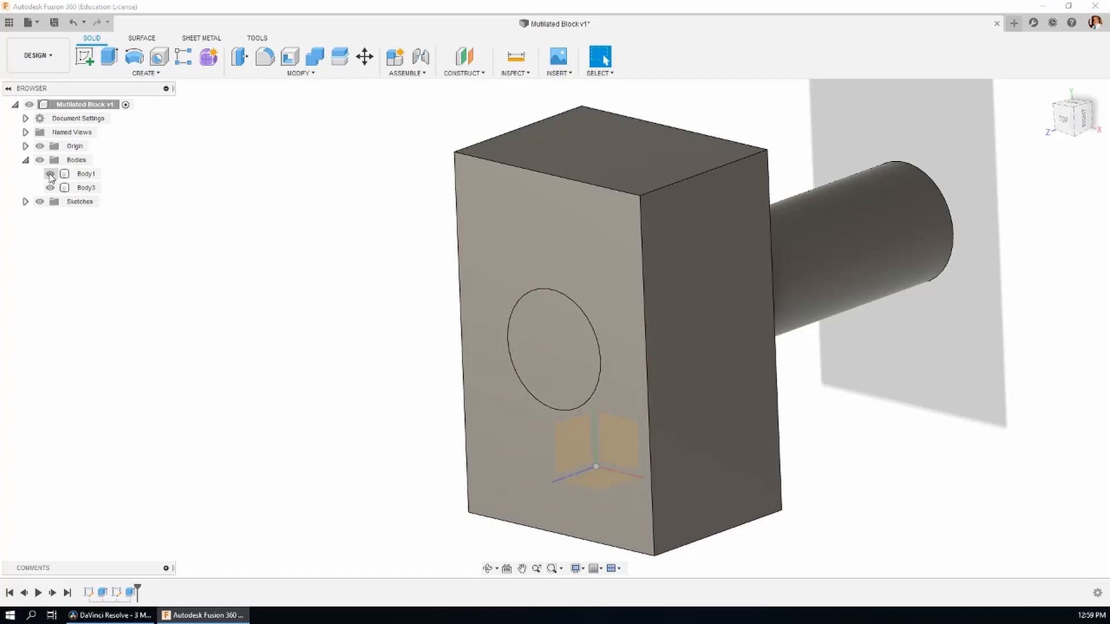
Toggle Body1's visibility and adjust features on the timeline.
left_click(50, 173)
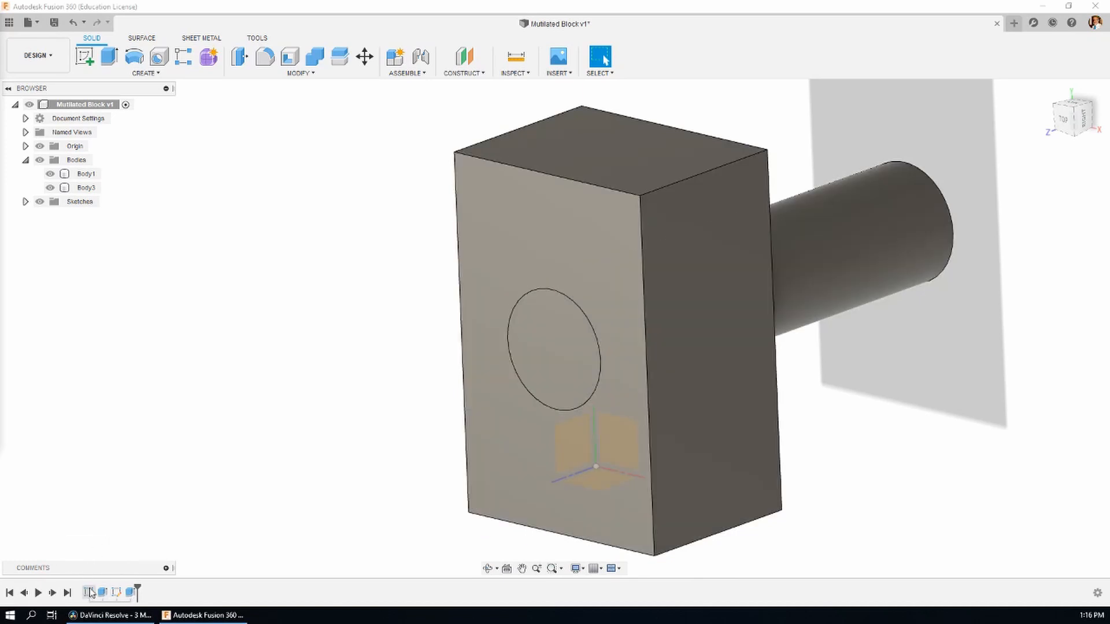
mouse_move(88, 592)
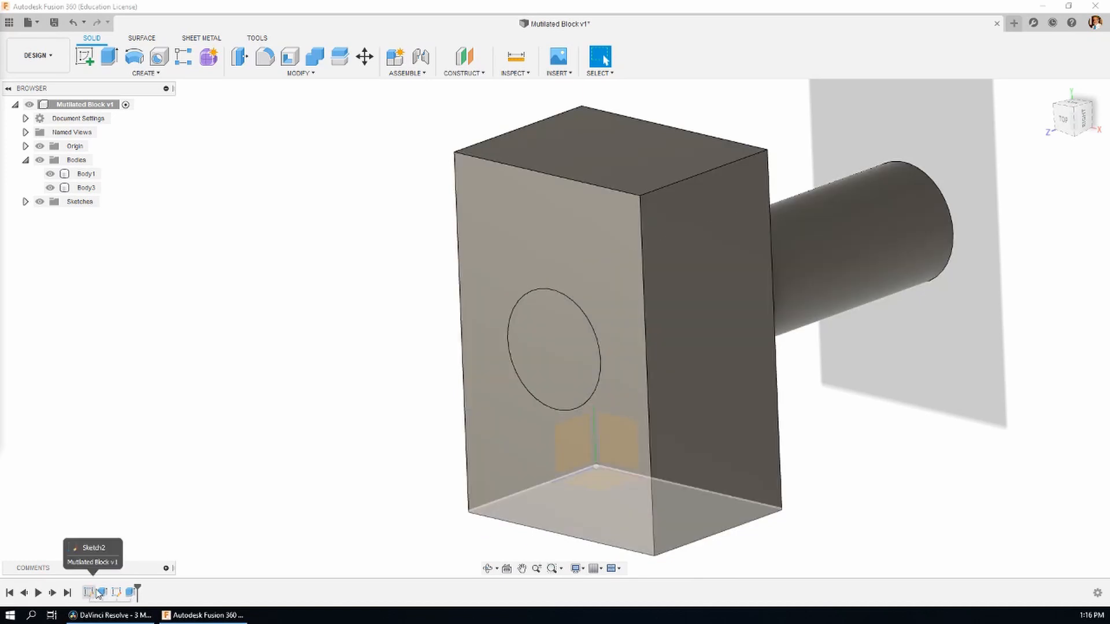
left_click(102, 594)
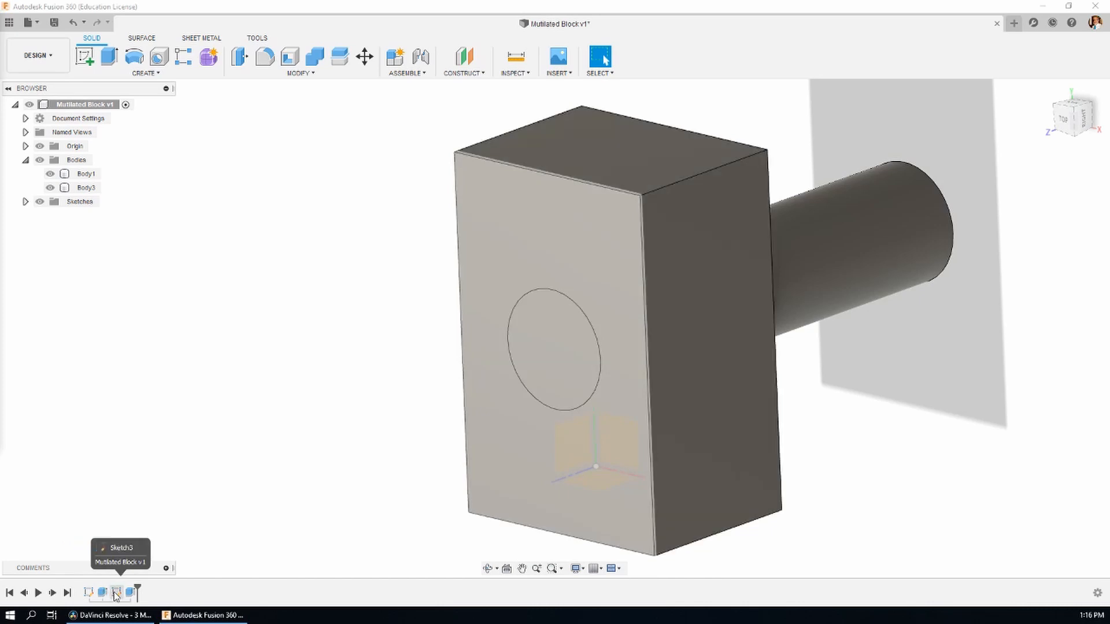
left_click(114, 592)
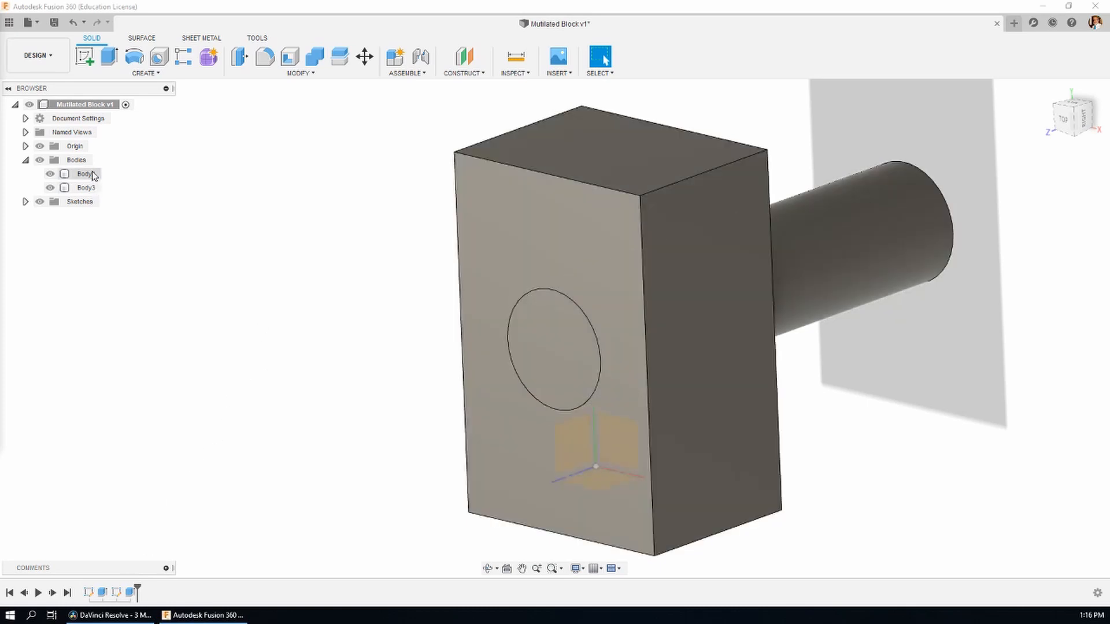
Expand Sketches and make Sketch3's concentric circles visible on the block face.
left_click(24, 201)
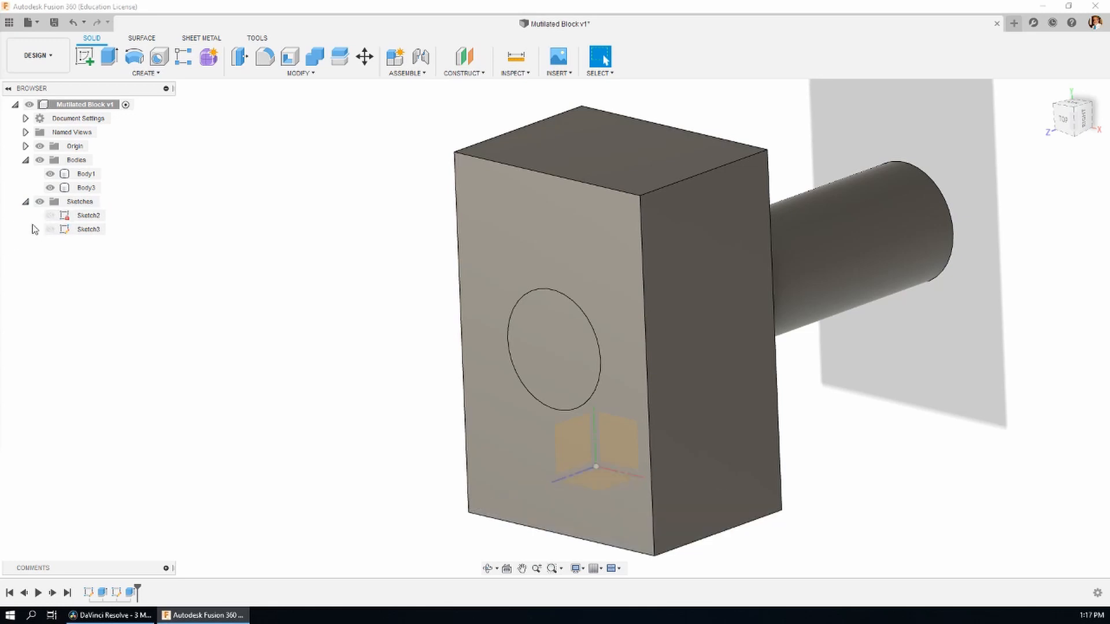
left_click(554, 349)
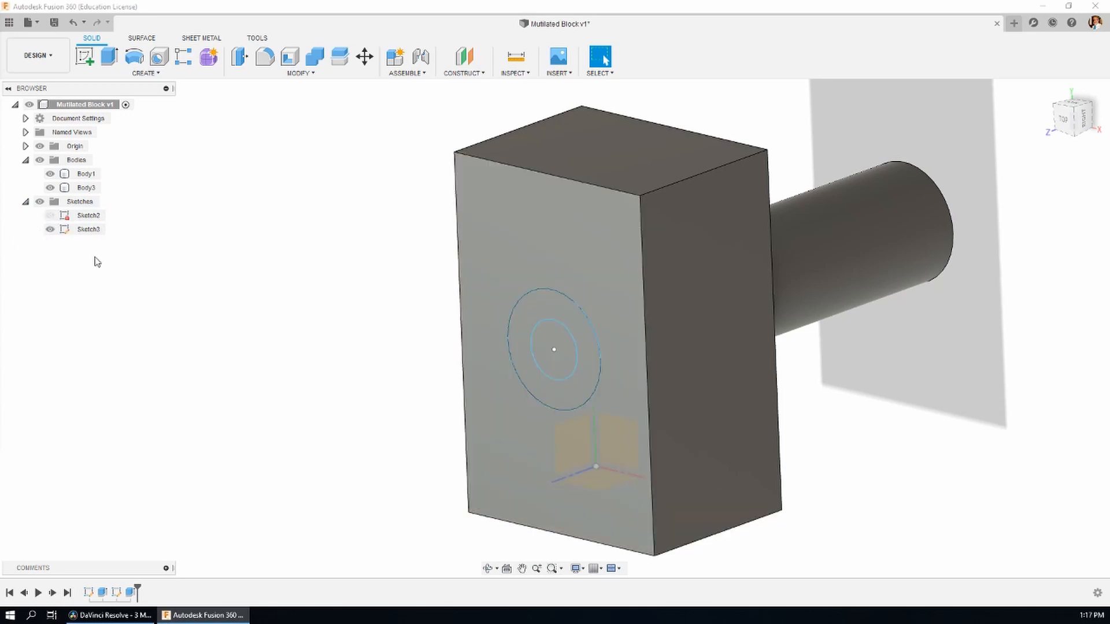
left_click(553, 351)
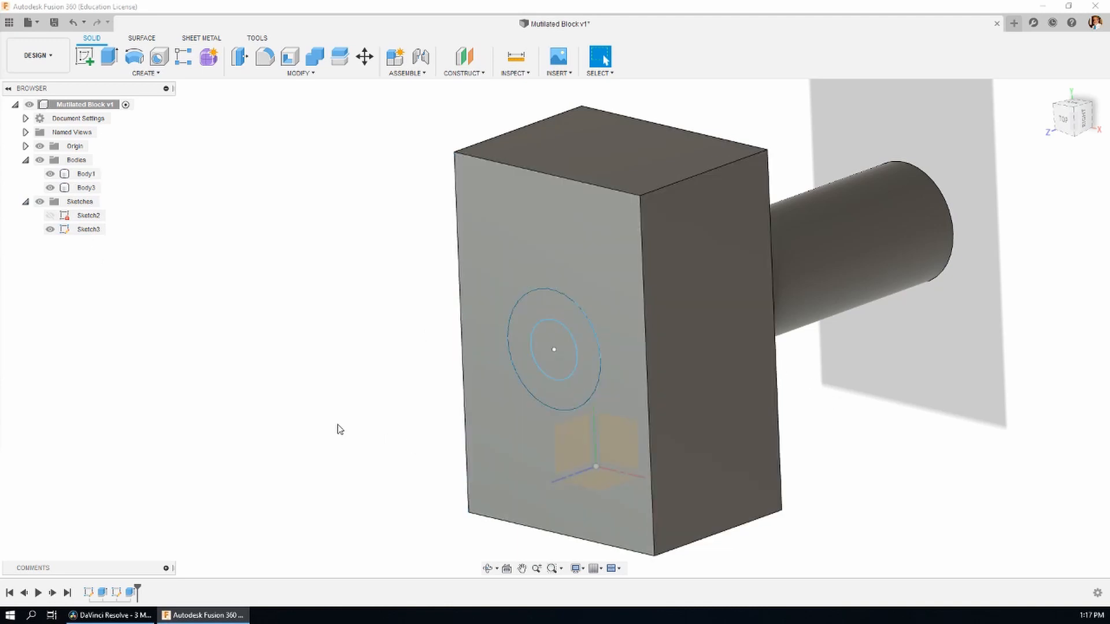
Rework the extrude to use only the inner circle, Operation Cut with Extent All, boring a through hole.
left_click(554, 349)
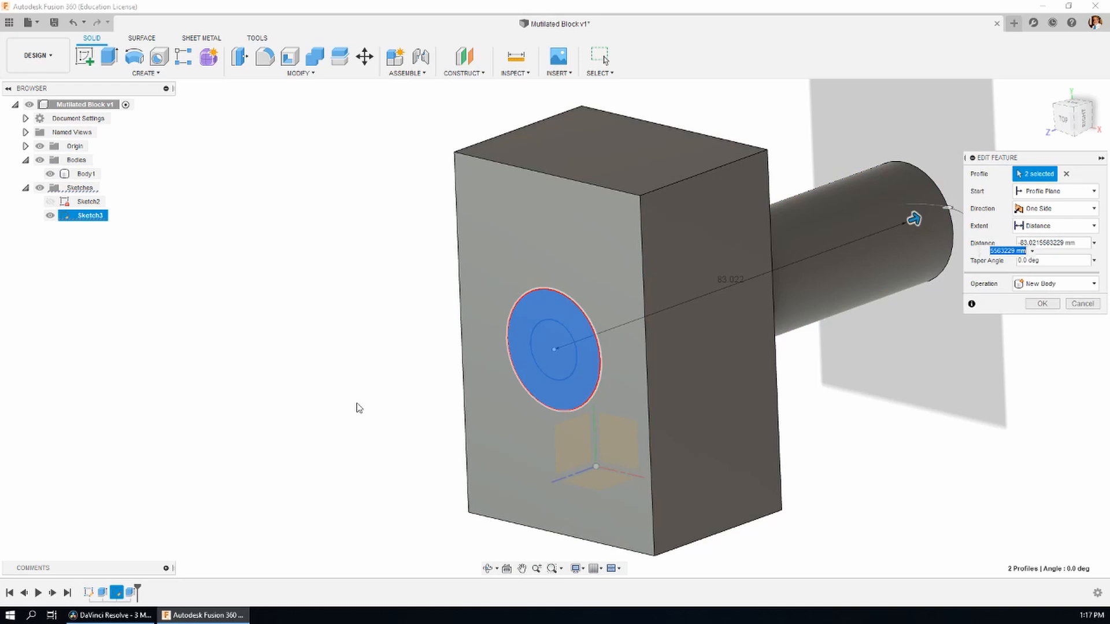
left_click(556, 354)
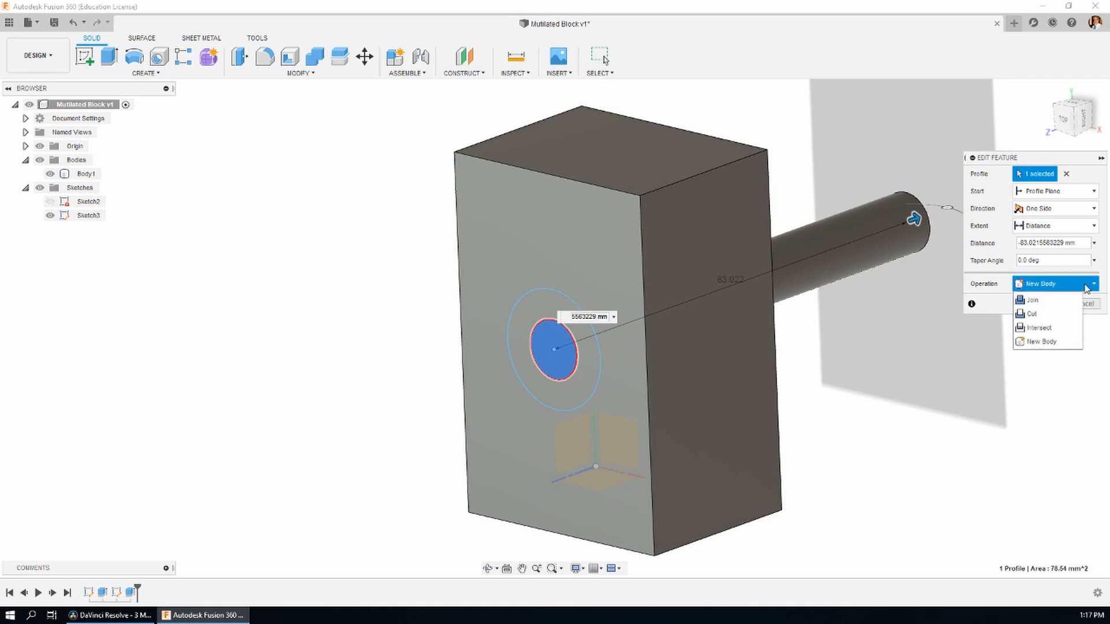
left_click(1030, 314)
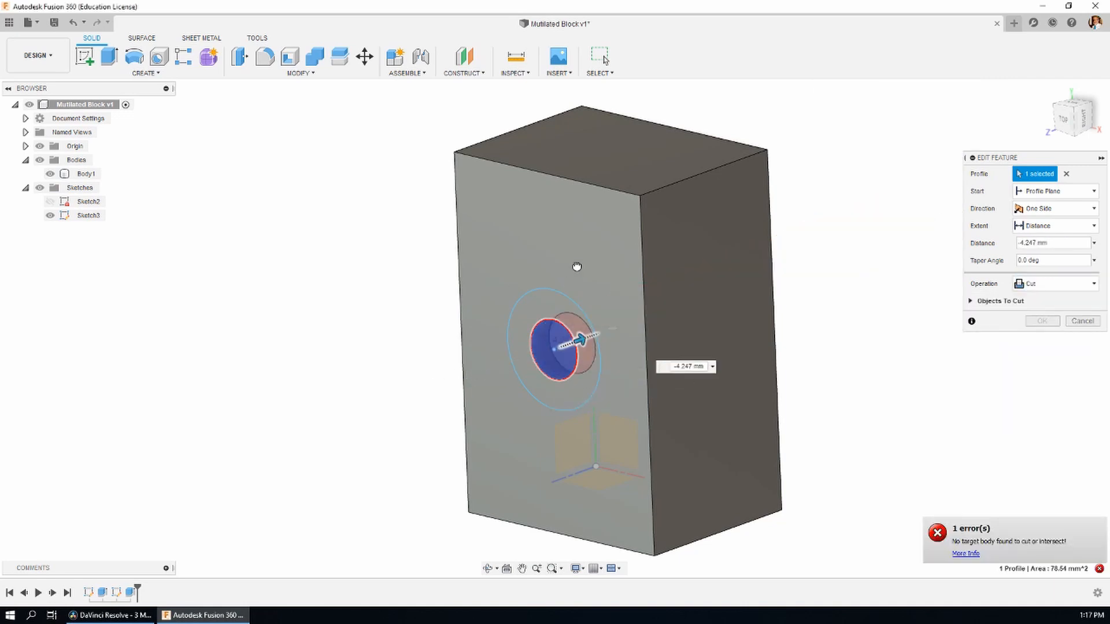
left_click(1055, 225)
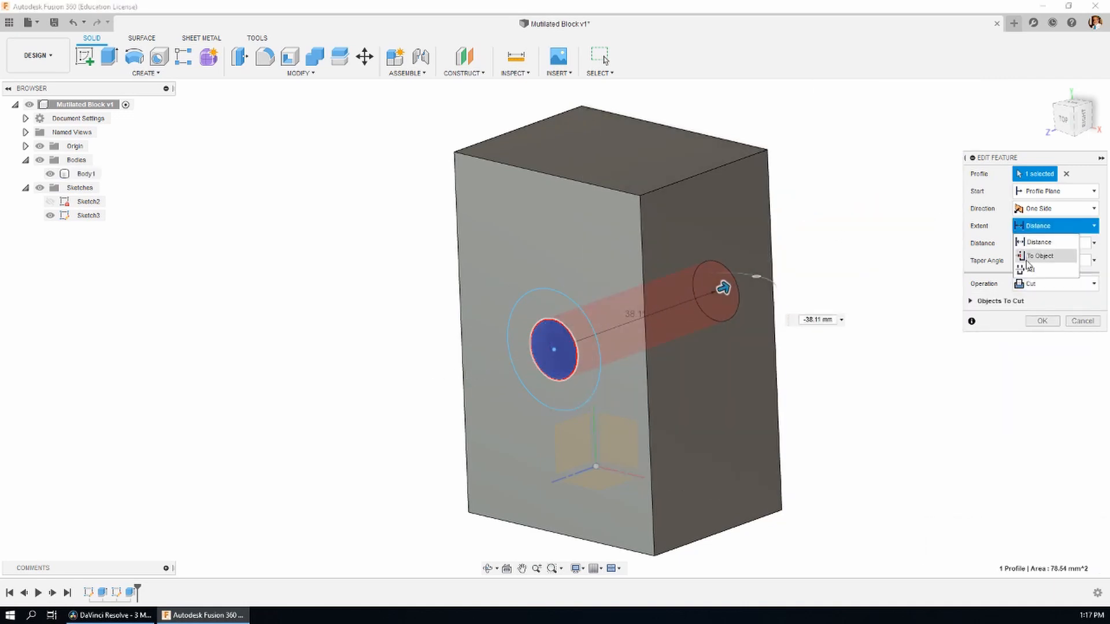
left_click(1029, 270)
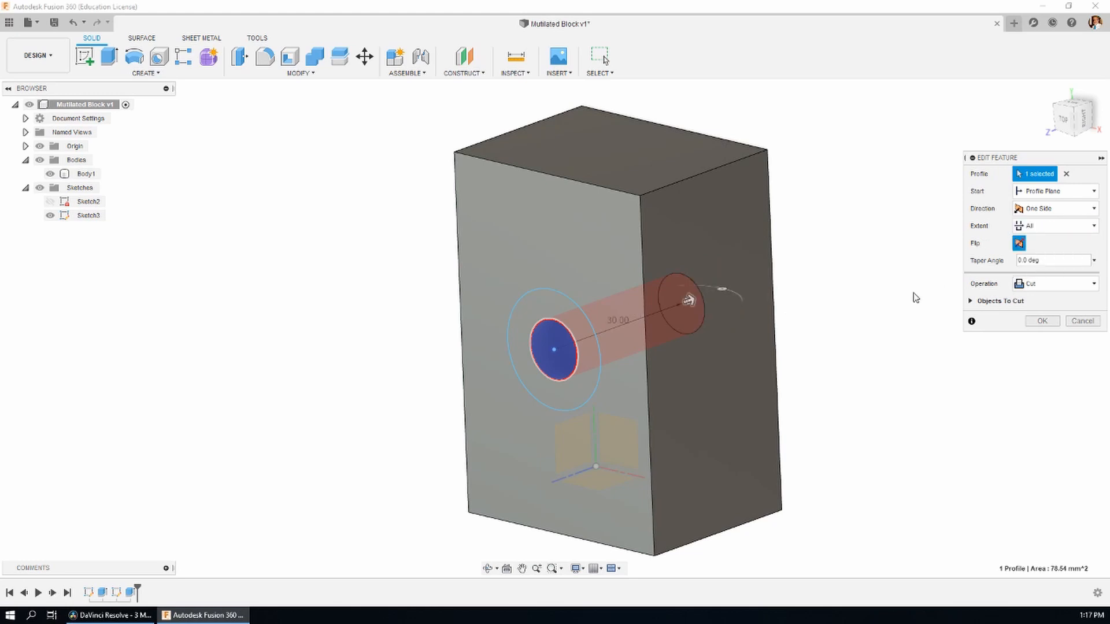
left_click(1041, 320)
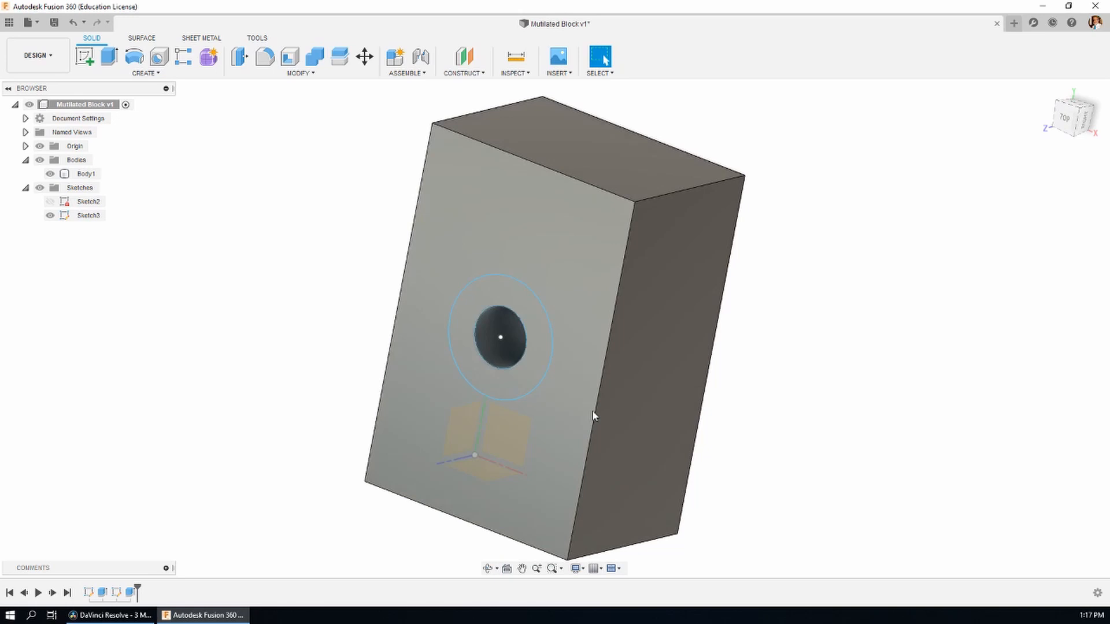
mouse_move(189, 406)
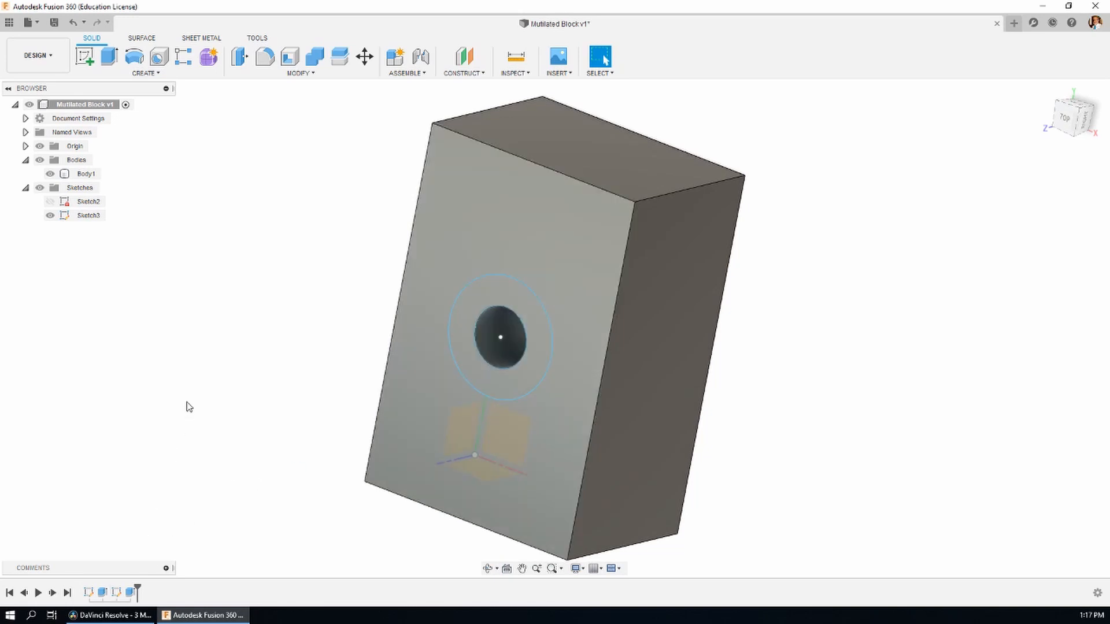
right_click(86, 173)
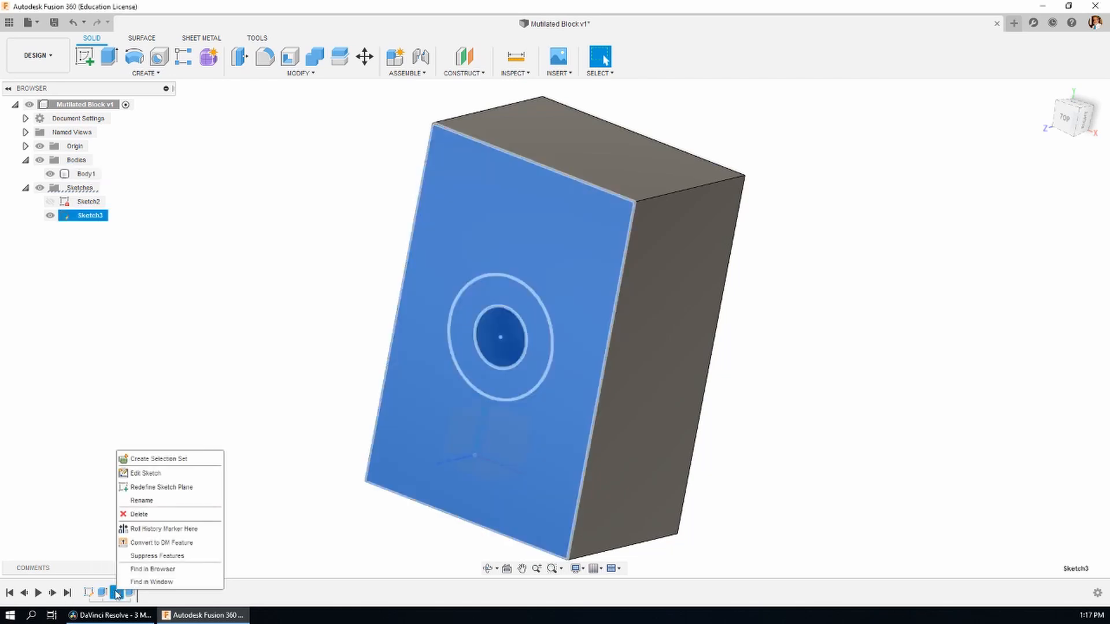
mouse_move(92, 548)
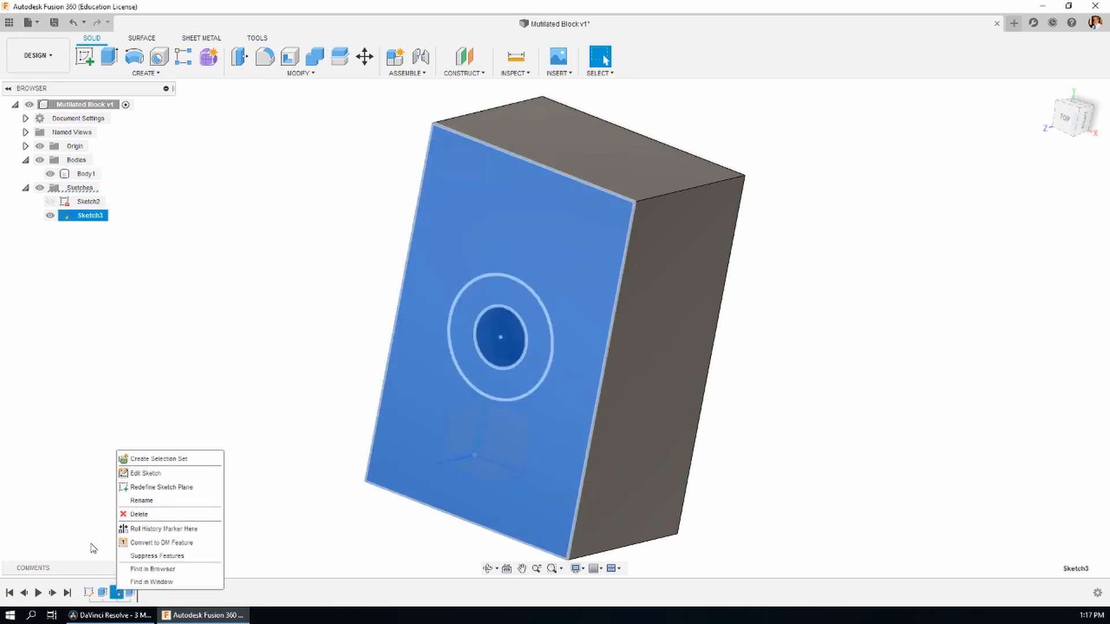
left_click(256, 396)
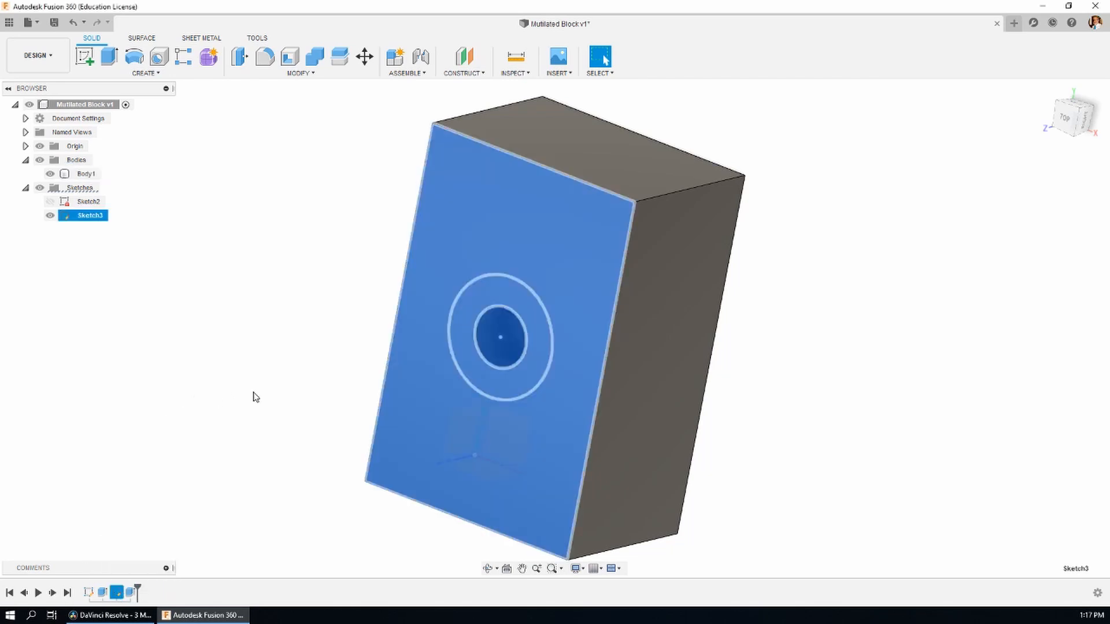